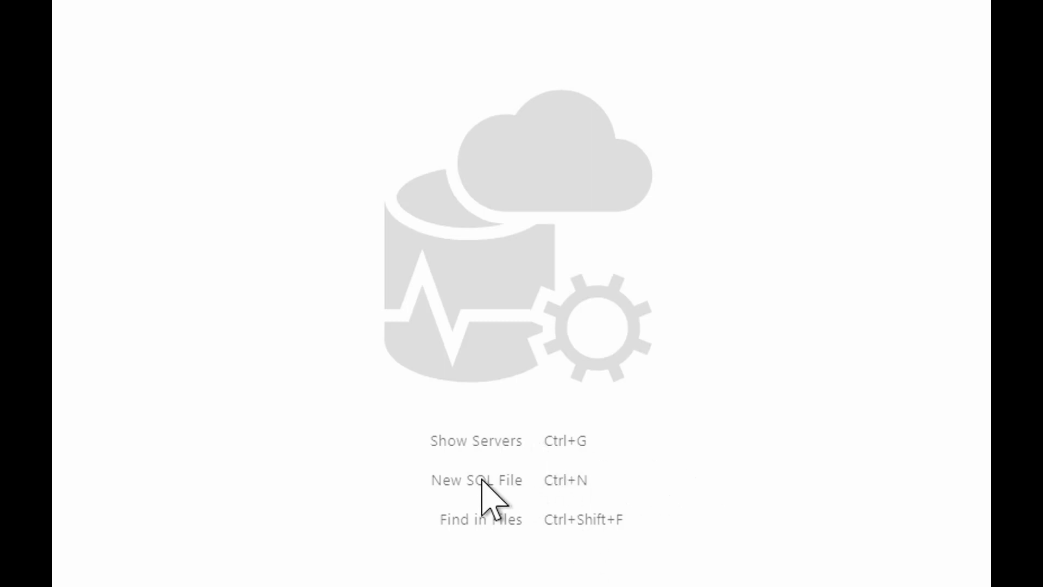
# Step: Create a new blank SQL file, SQLQuery1, from the welcome screen
pyautogui.click(475, 480)
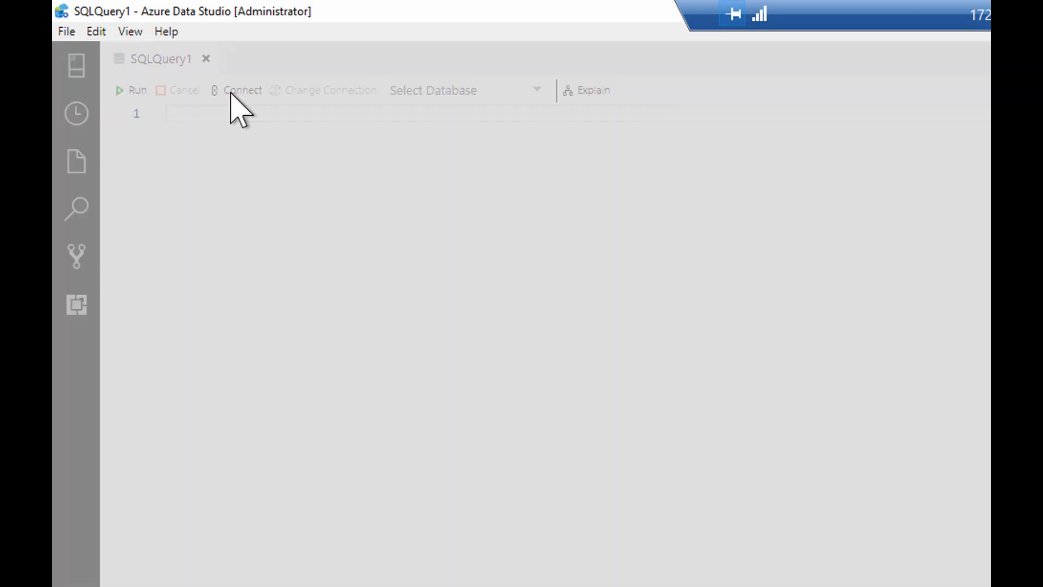
pyautogui.moveTo(500, 583)
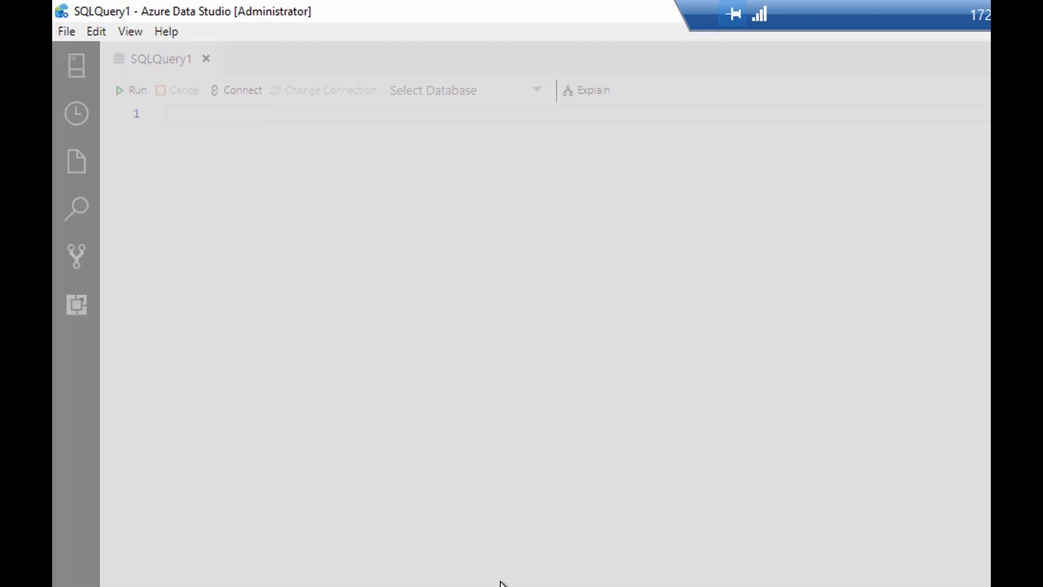
# Step: Bring up the Connection panel for SQLQuery1 with its recent server connections
pyautogui.click(242, 90)
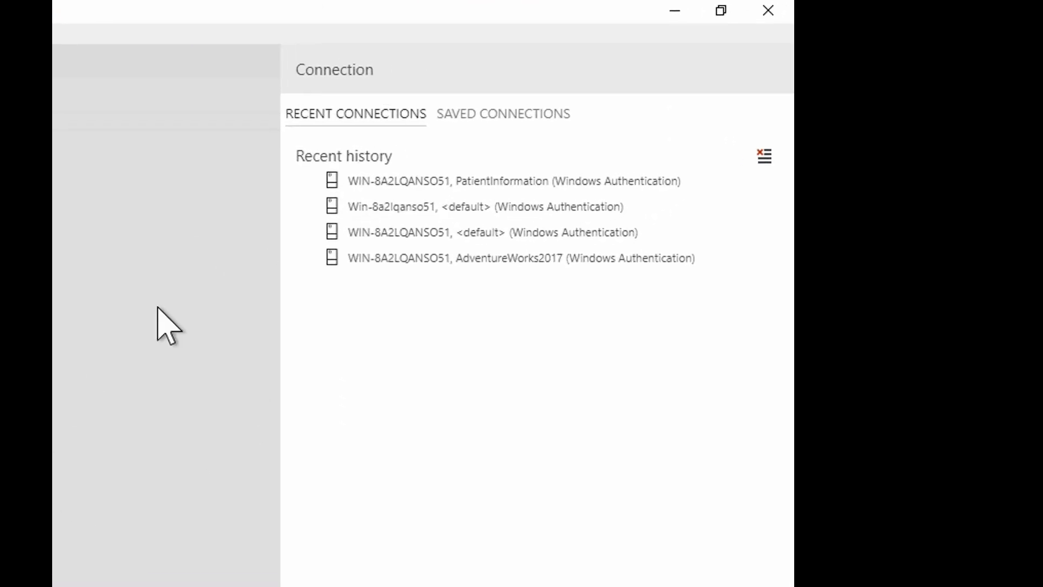
pyautogui.moveTo(500, 183)
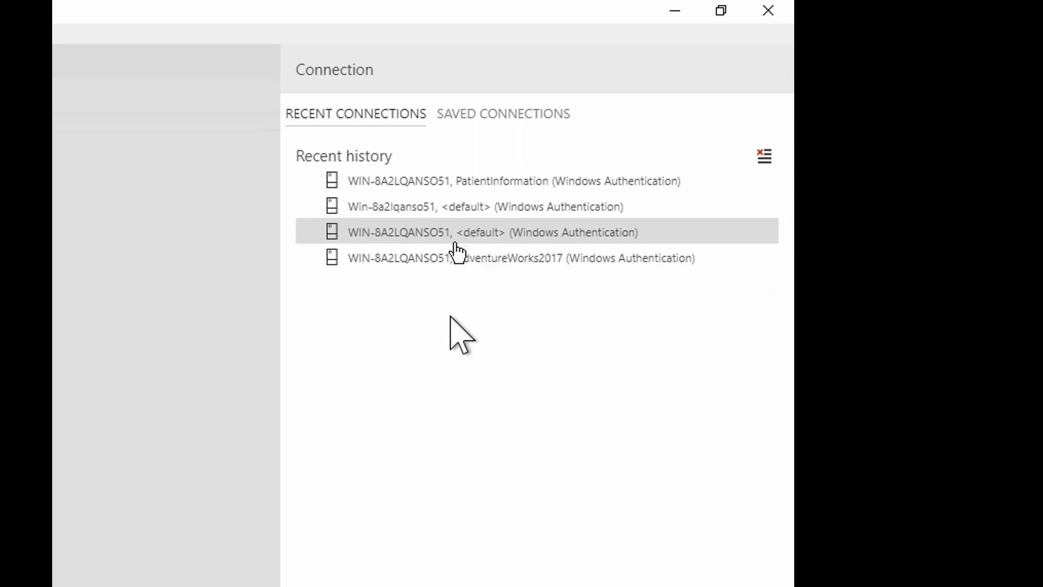
pyautogui.moveTo(532, 258)
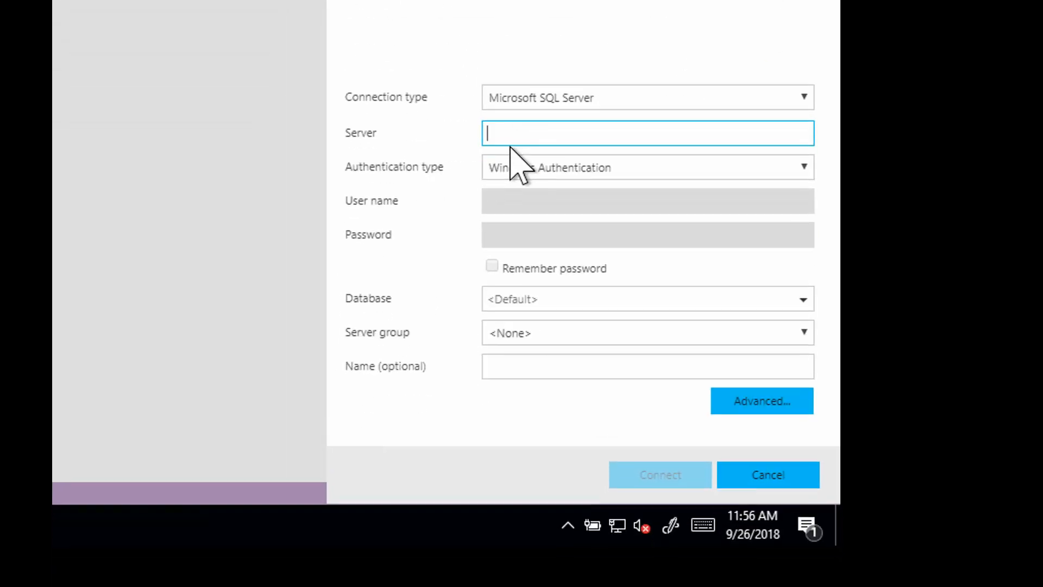
pyautogui.moveTo(665, 120)
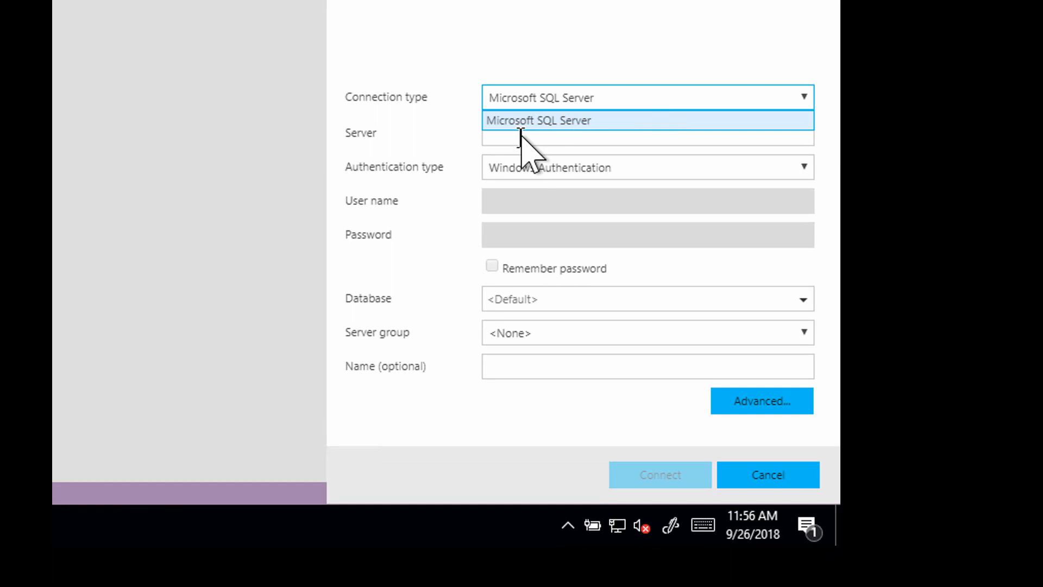
# Step: Enter server WIN-8A2LQANSO51 as a Microsoft SQL Server connection with Windows Authentication
pyautogui.click(538, 120)
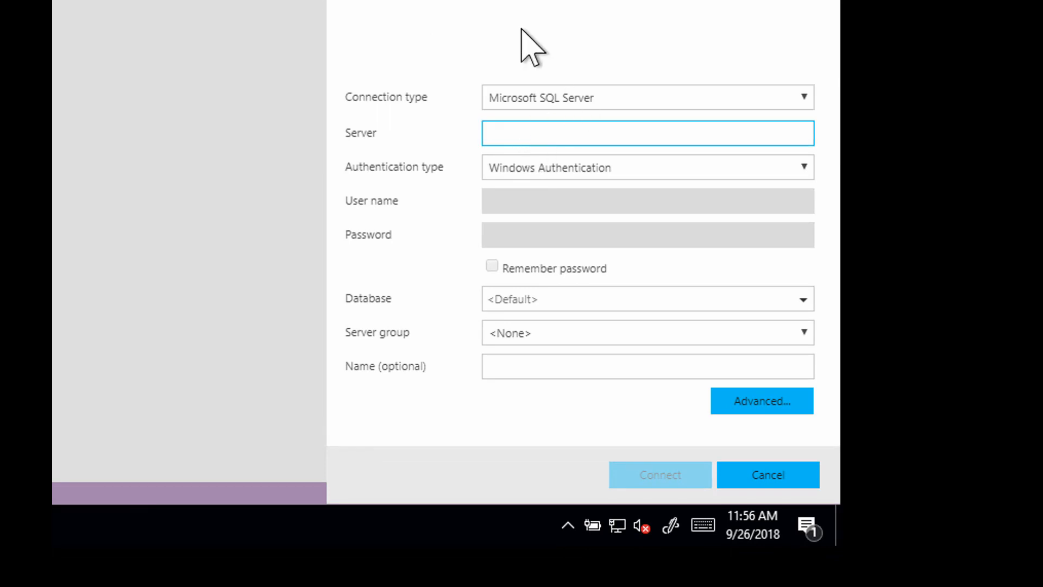
pyautogui.write('WIN-')
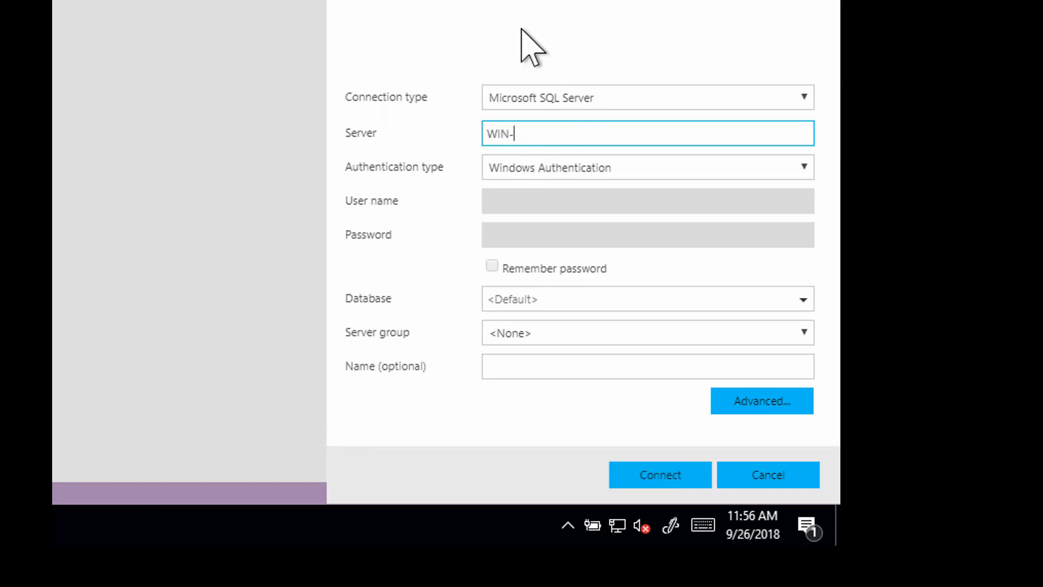
pyautogui.write('*')
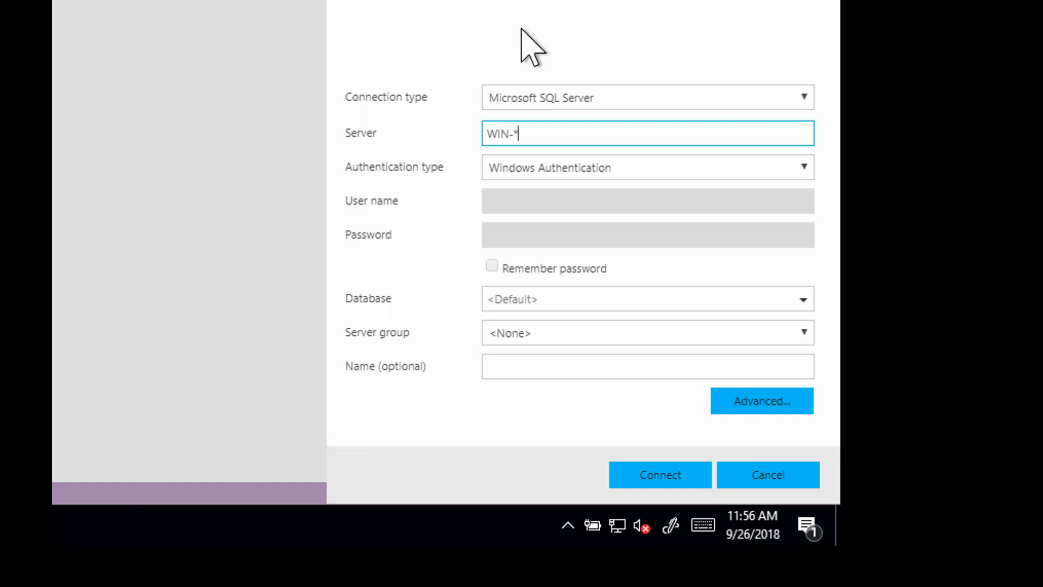
pyautogui.write('8')
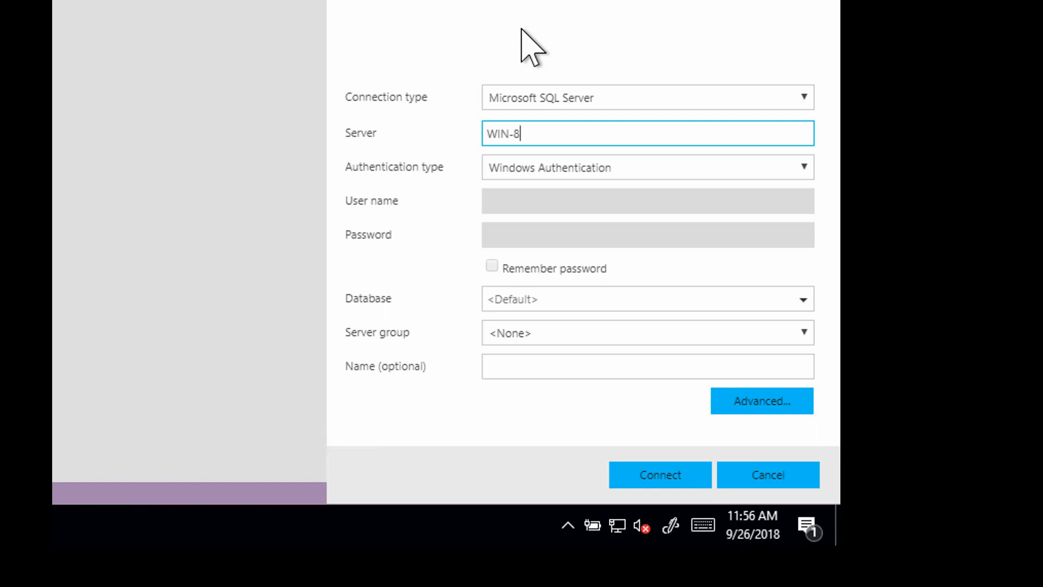
pyautogui.write('A2LQA')
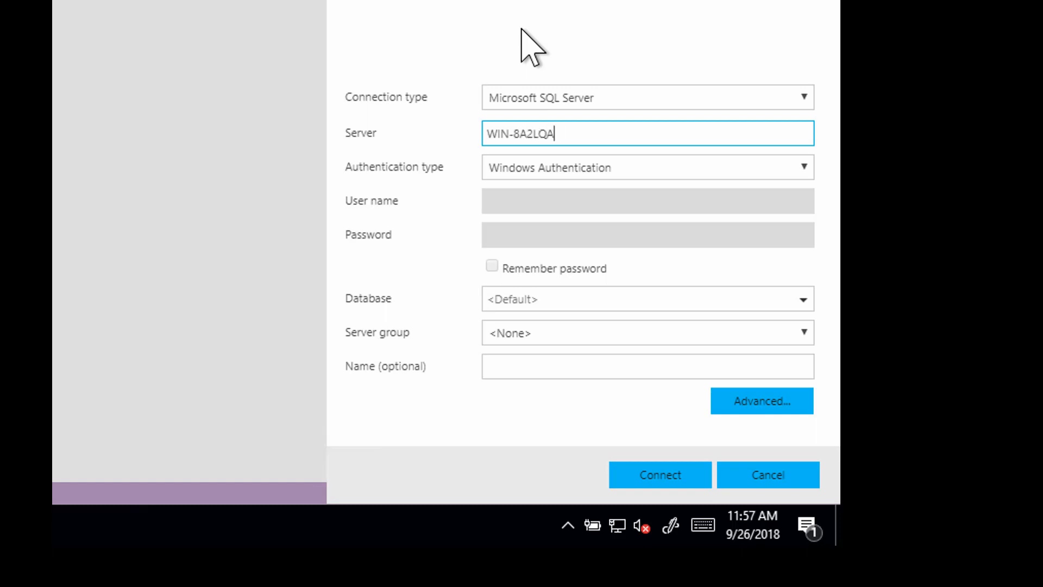
pyautogui.write('NSO51')
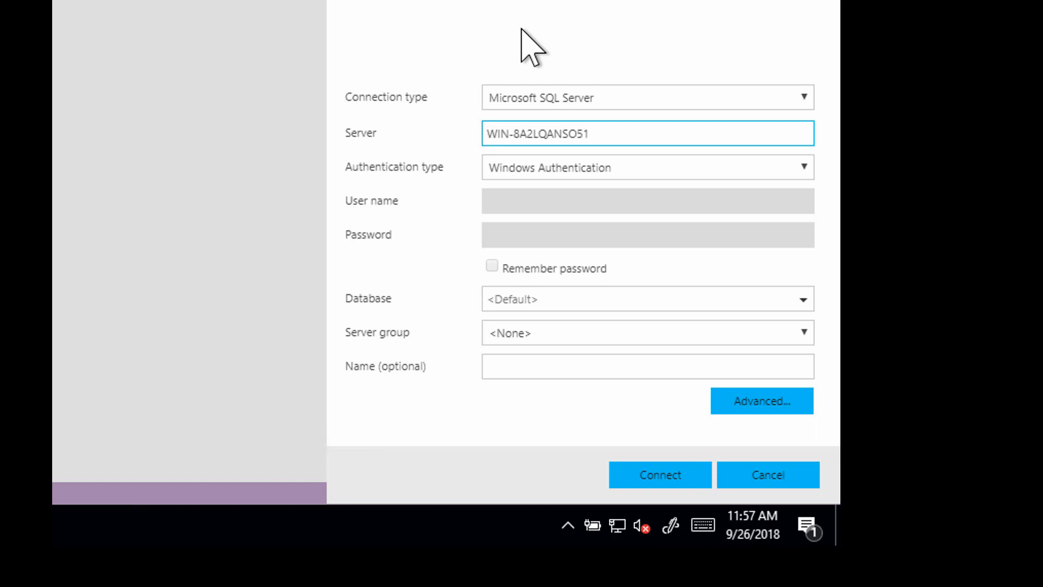
pyautogui.moveTo(632, 180)
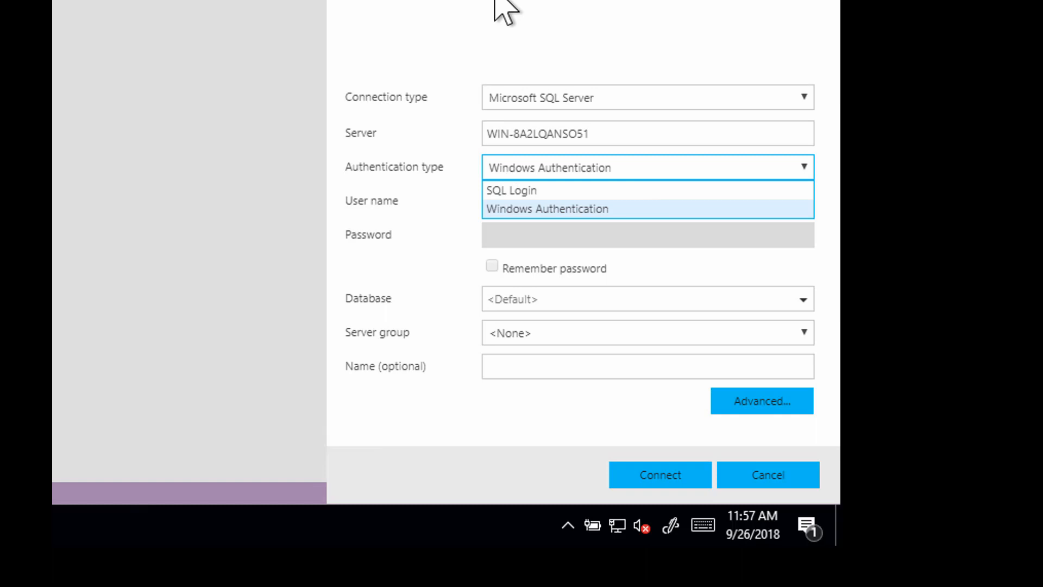
pyautogui.click(547, 208)
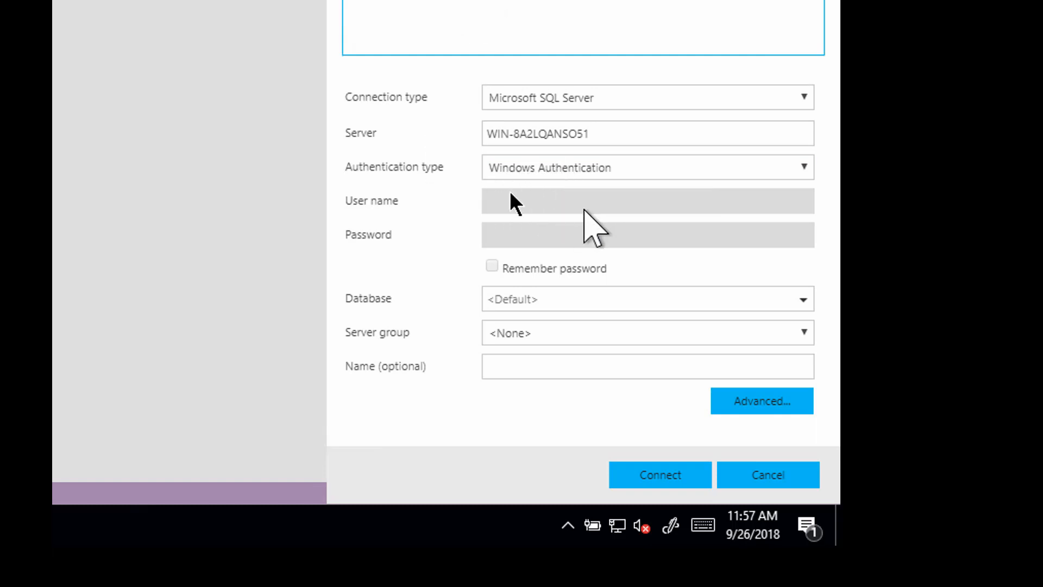
pyautogui.moveTo(574, 289)
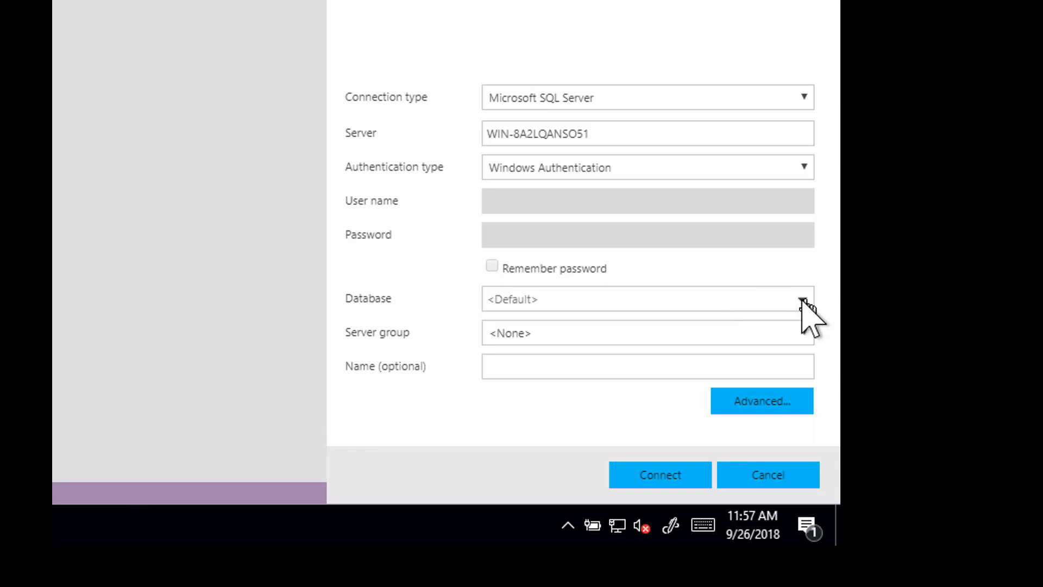
# Step: Choose AdventureWorks2017 as the database, keep server group <None>, and connect
pyautogui.click(803, 299)
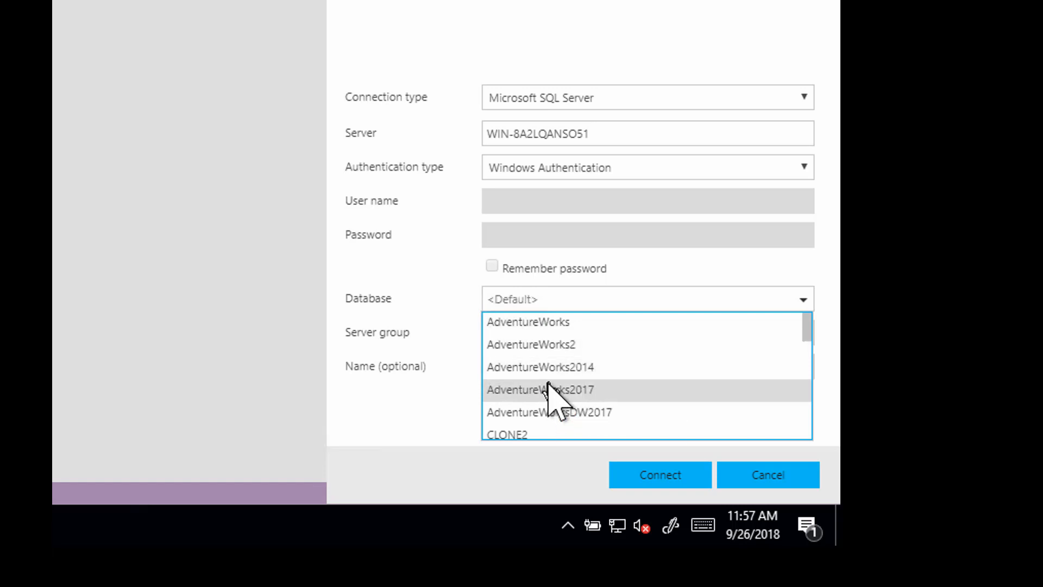
pyautogui.click(539, 388)
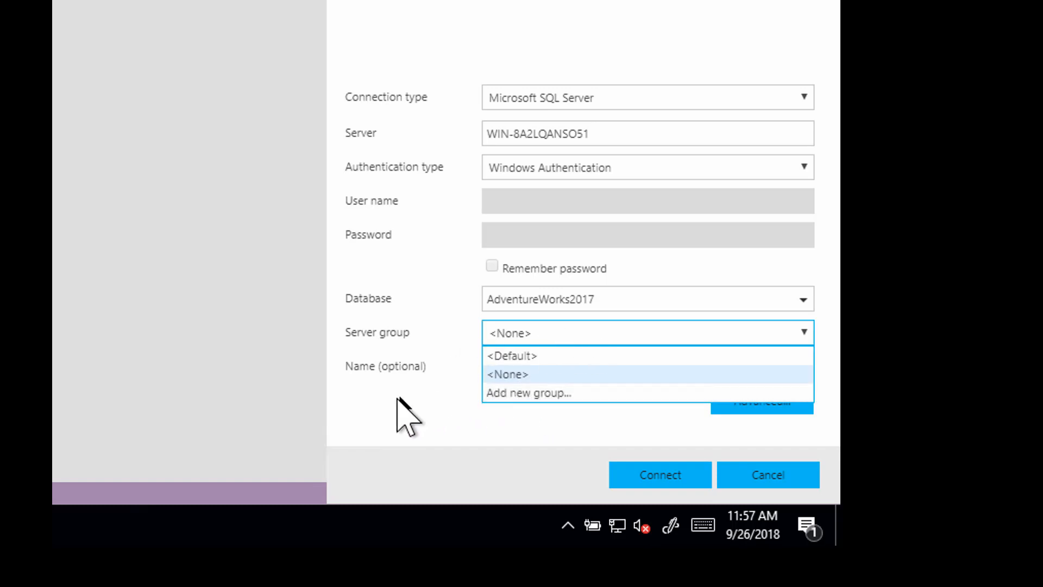
pyautogui.click(506, 374)
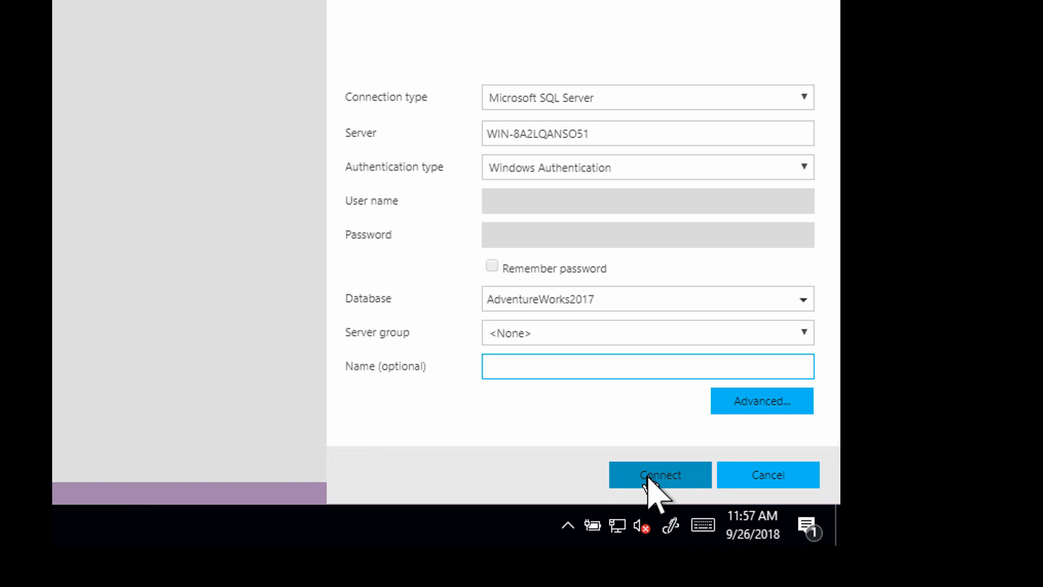
pyautogui.click(659, 474)
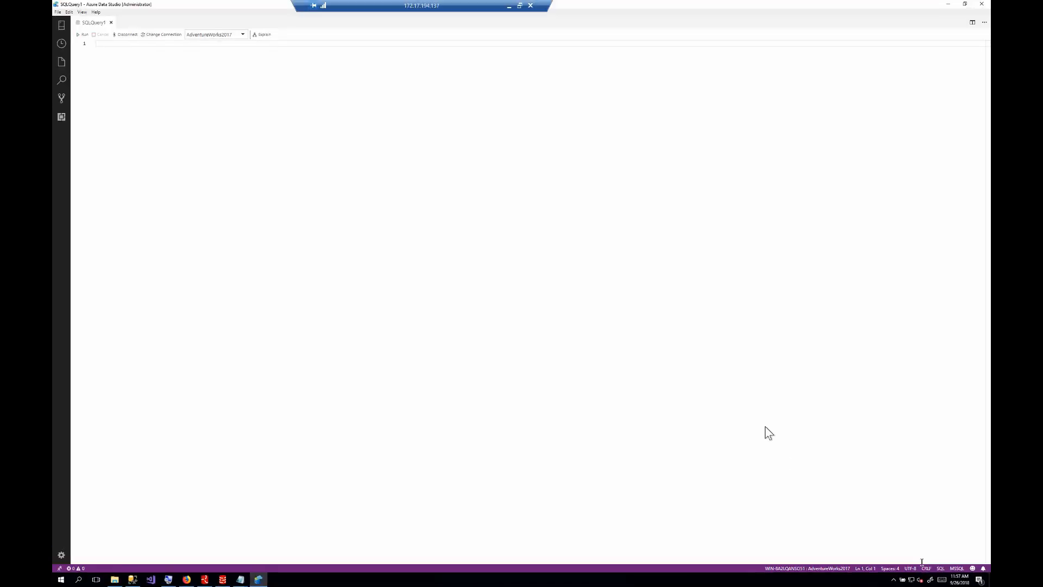
pyautogui.moveTo(164, 46)
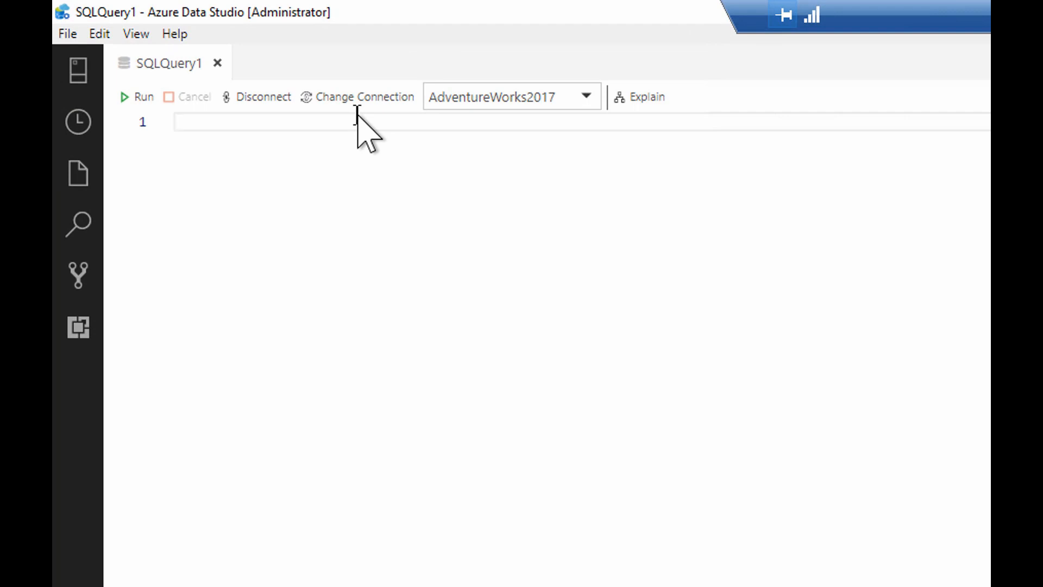
# Step: Type 'SELECT * FROM Person.' with IntelliSense completing the SELECT and FROM keywords
pyautogui.write('select')
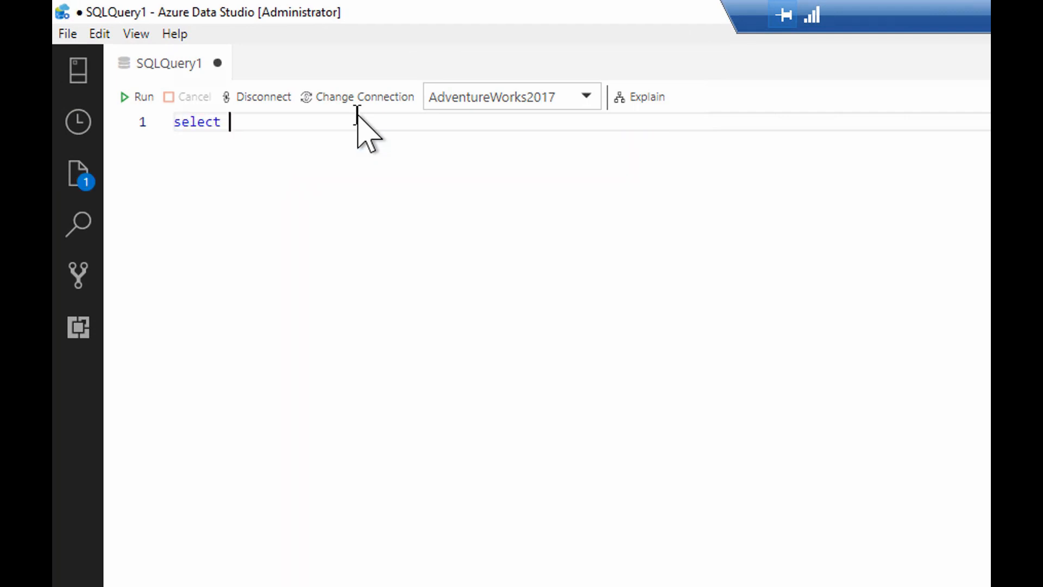
pyautogui.write('* from')
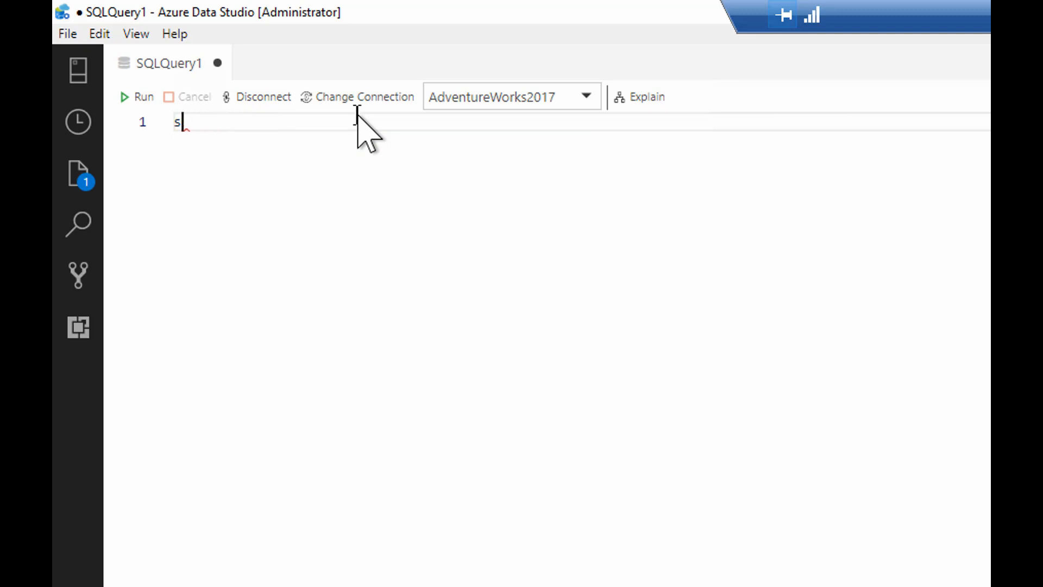
pyautogui.write('el')
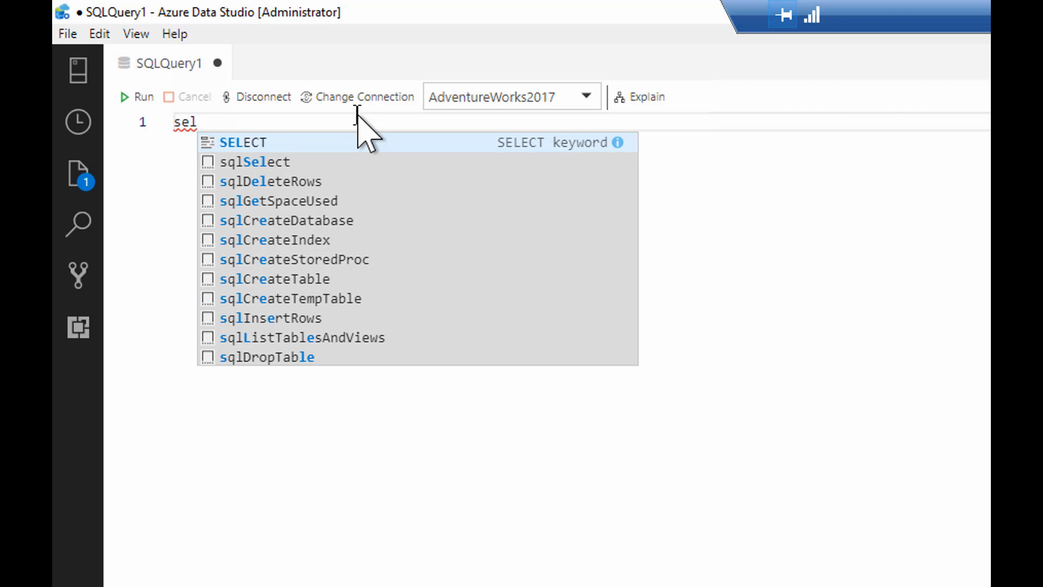
pyautogui.press('Tab')
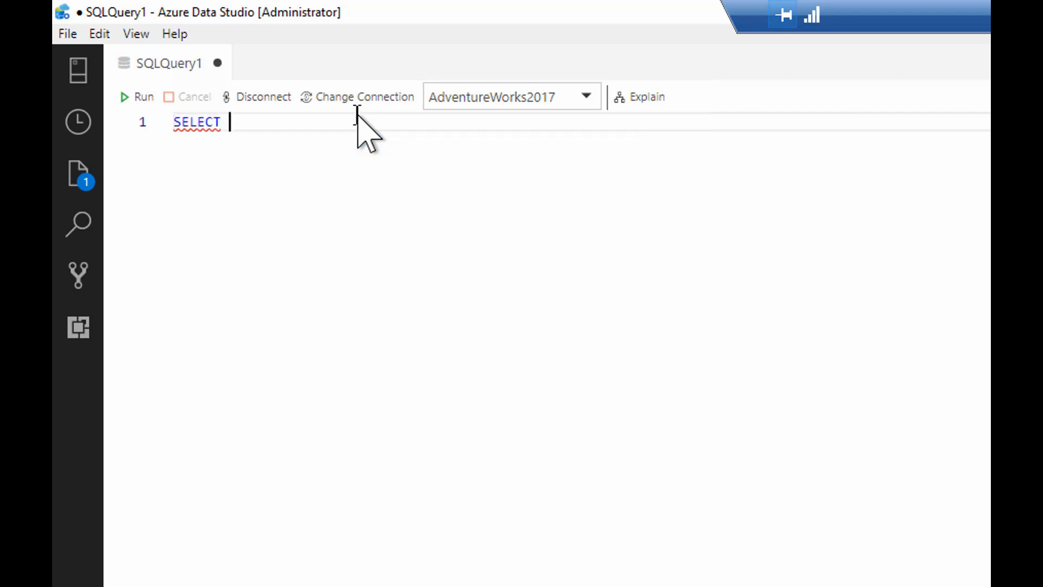
pyautogui.write('* fr')
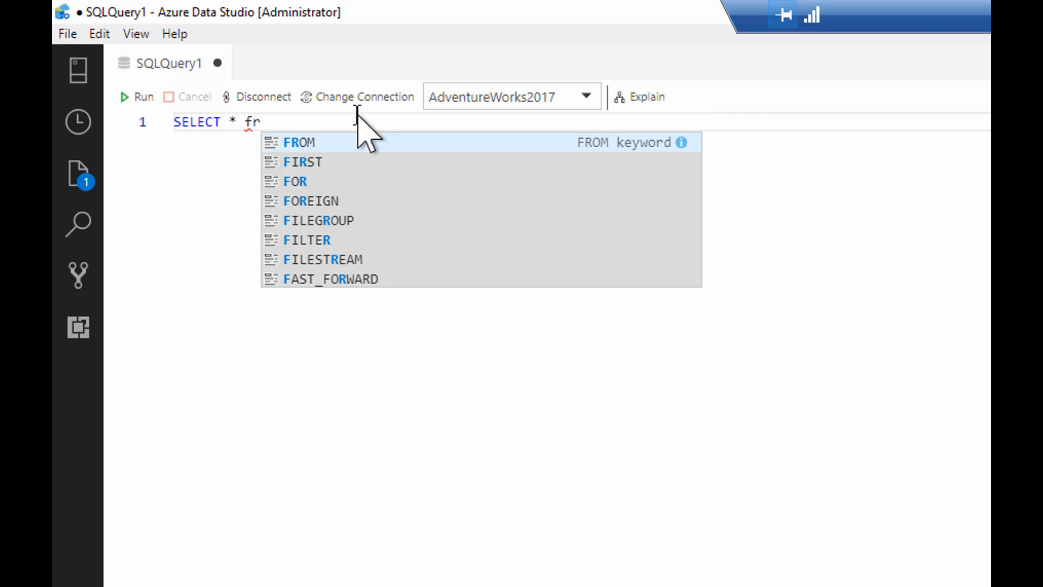
pyautogui.press('Tab')
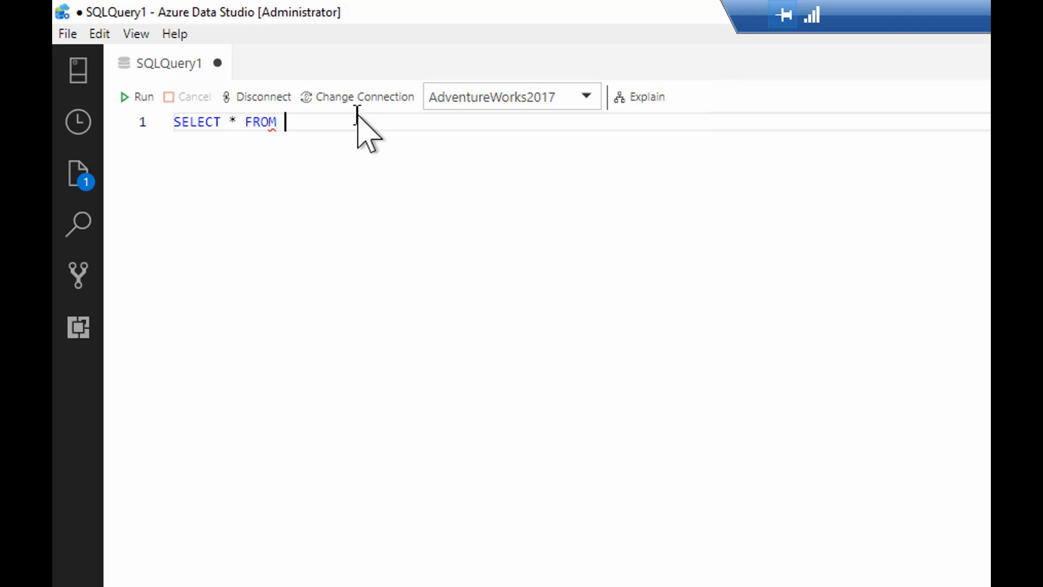
pyautogui.write('Person')
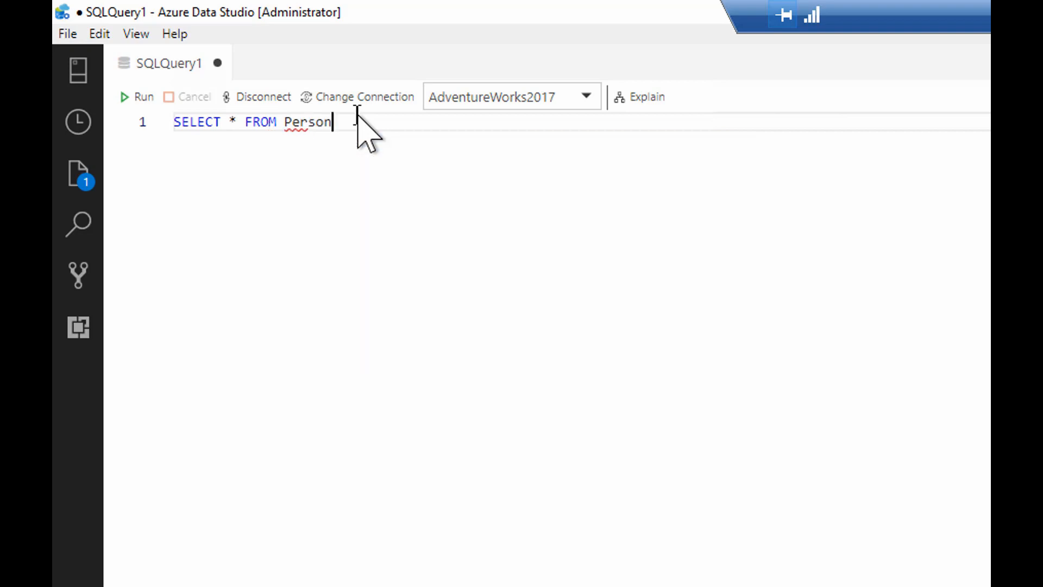
pyautogui.write('.')
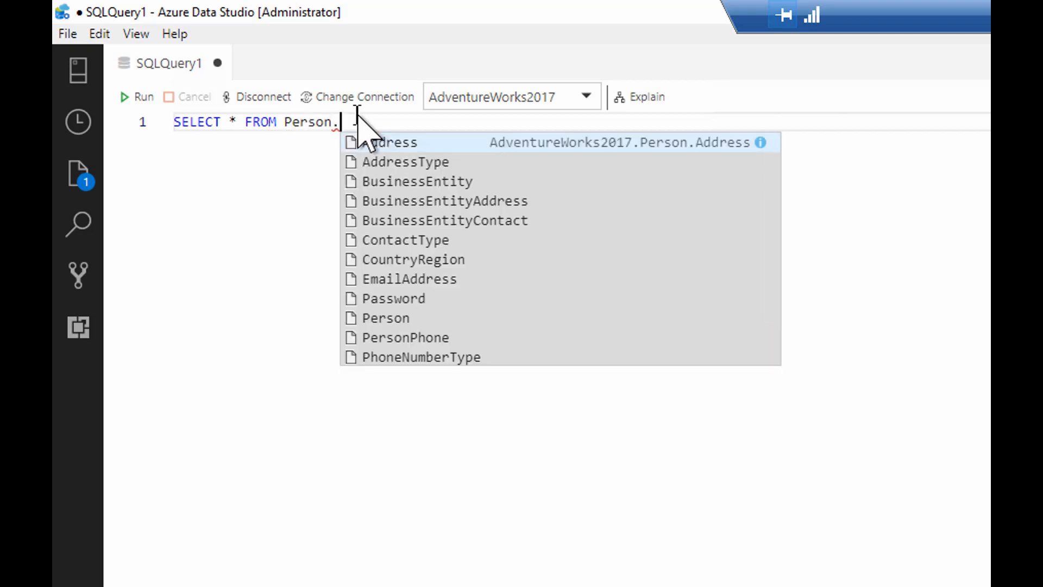
pyautogui.moveTo(497, 296)
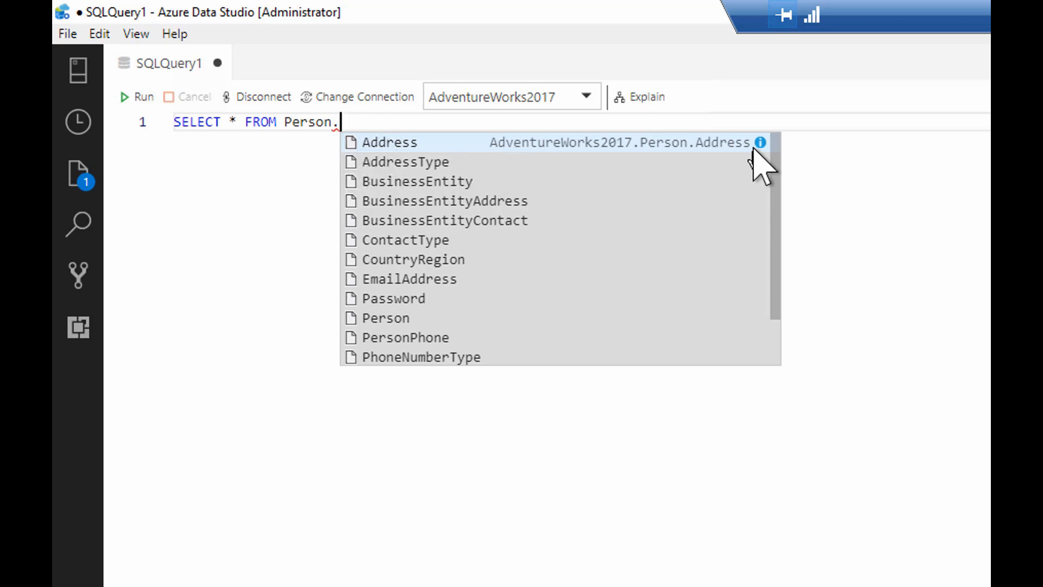
pyautogui.moveTo(761, 143)
pyautogui.write('Address')
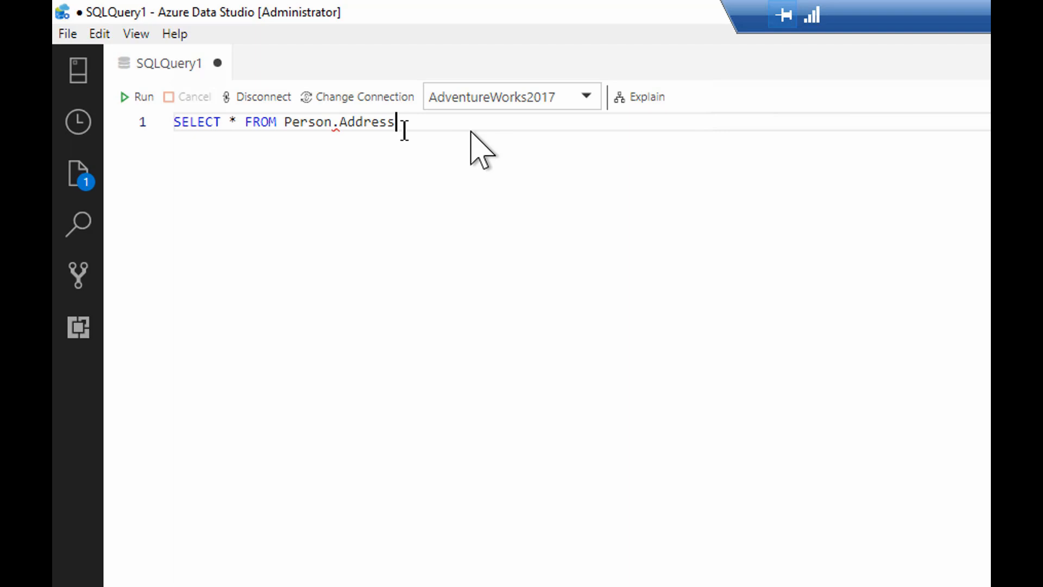
pyautogui.moveTo(426, 260)
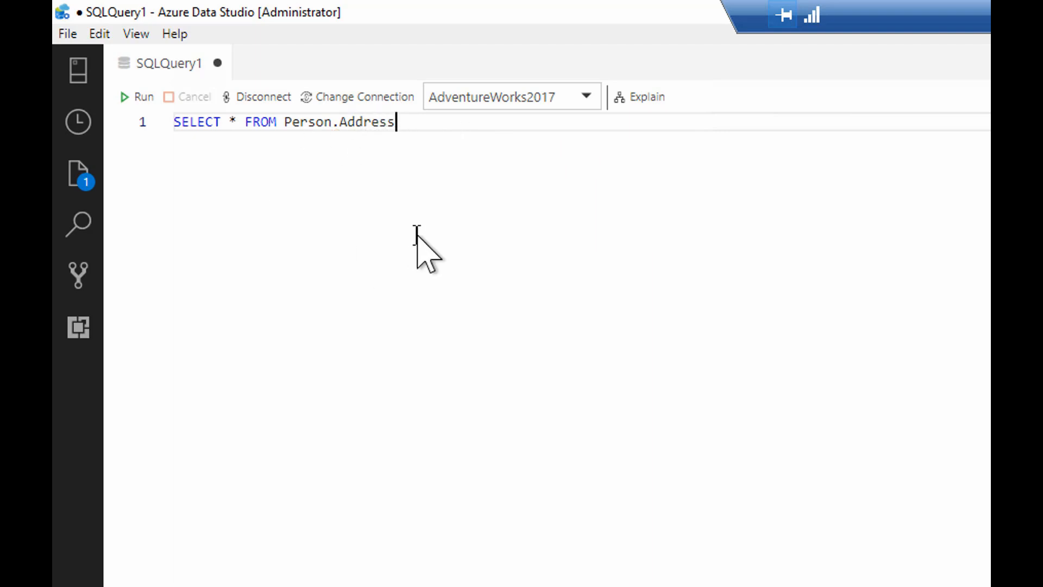
pyautogui.moveTo(466, 273)
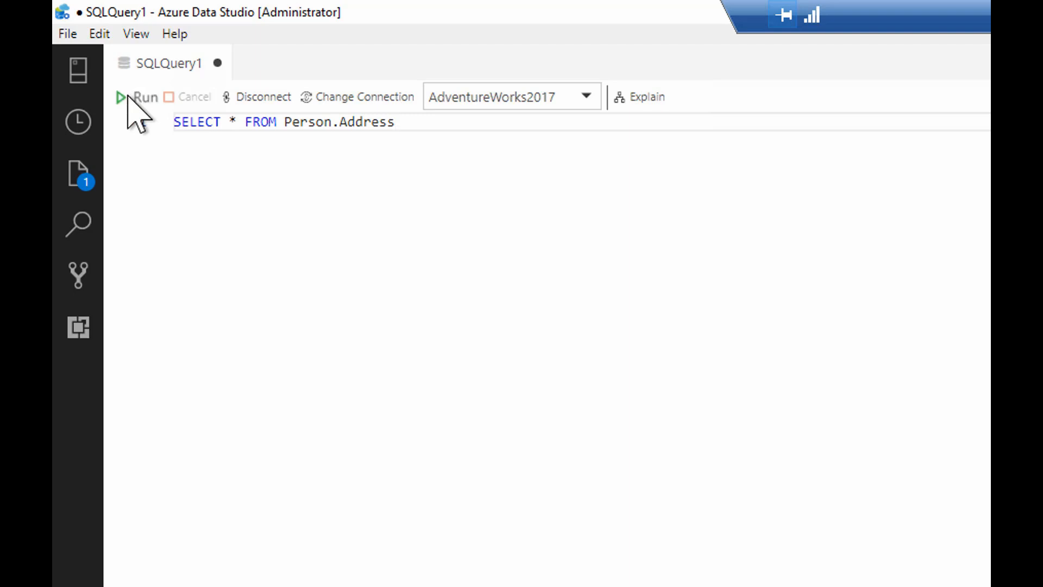
# Step: Run the Person.Address query and enlarge the Results grid by dragging the divider upward
pyautogui.click(145, 97)
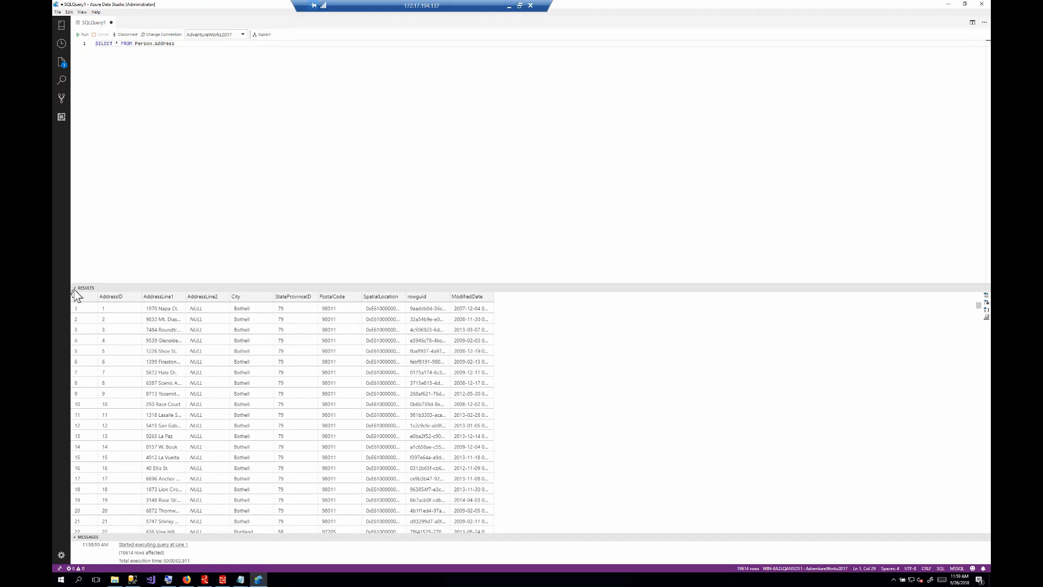
pyautogui.click(75, 287)
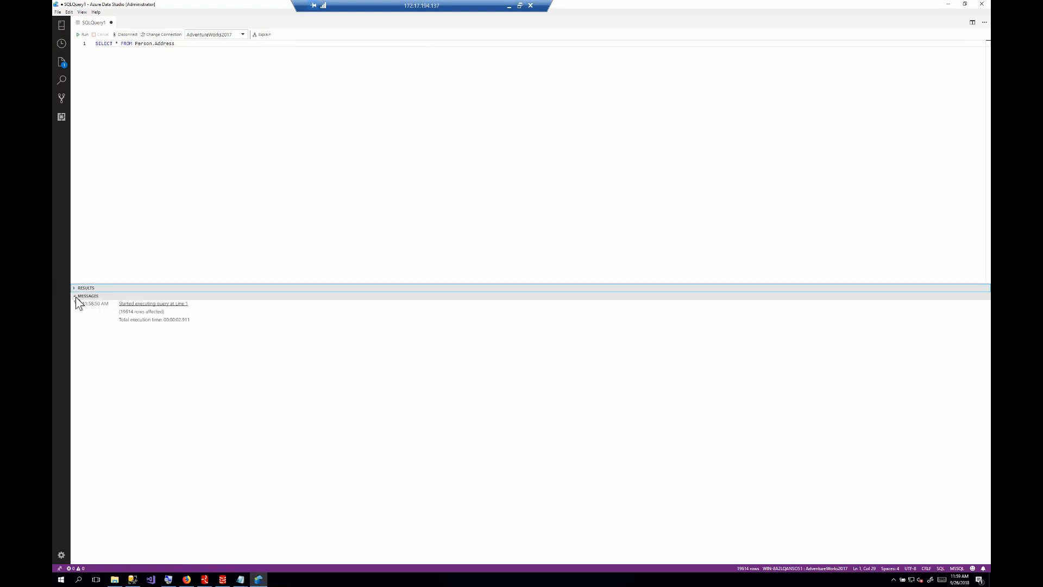
pyautogui.click(74, 296)
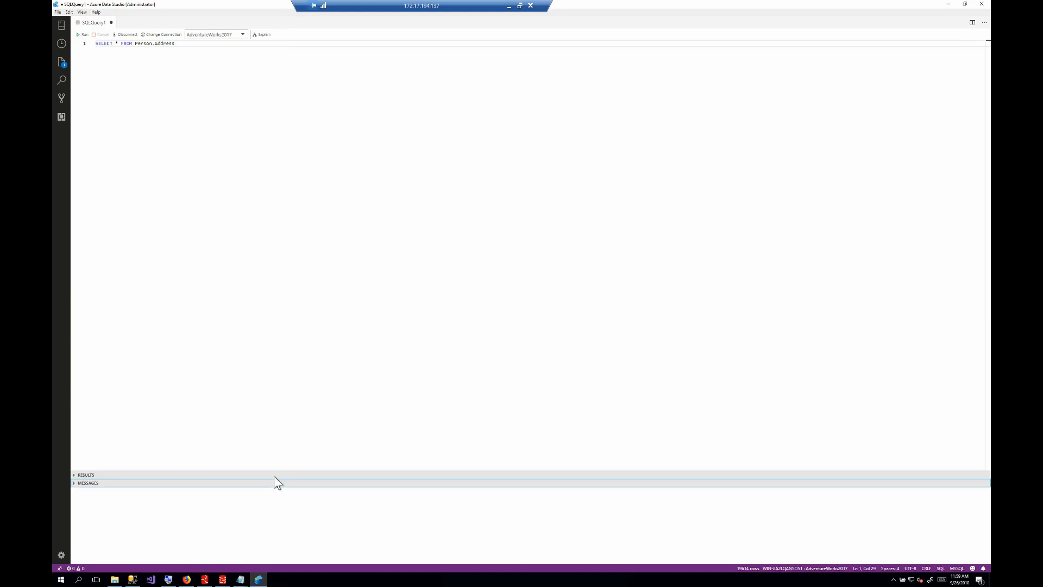
pyautogui.moveTo(277, 474); pyautogui.dragTo(226, 327)
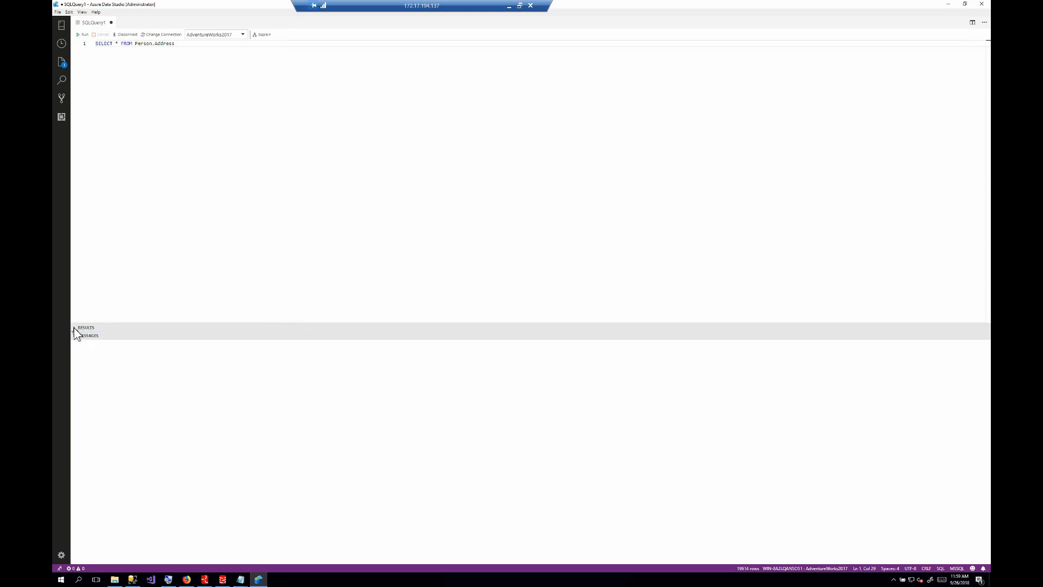
pyautogui.click(79, 33)
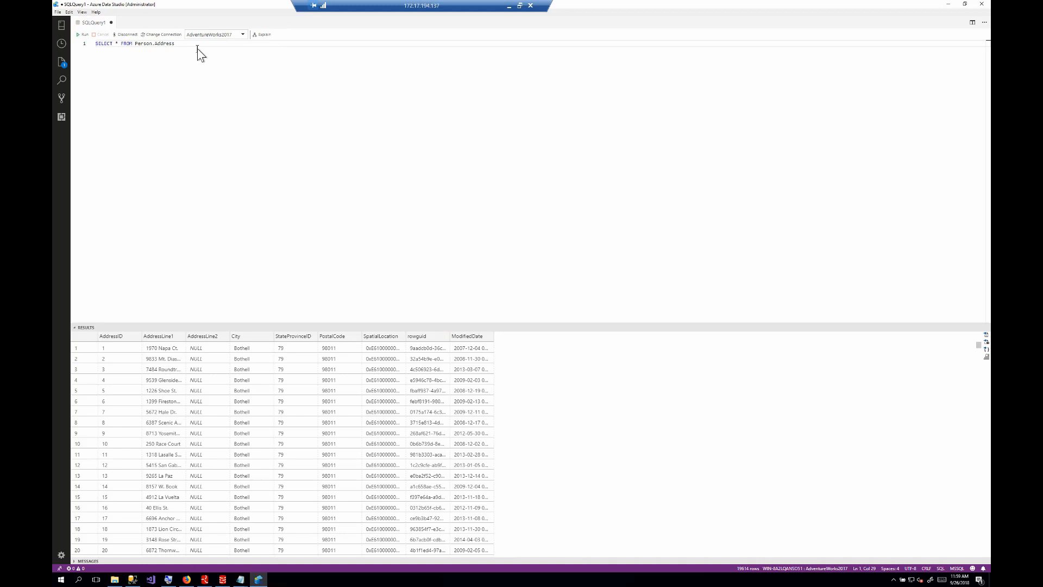
# Step: Alias Person.Address as 'a' and add 'join Person.AddressType as aty'
pyautogui.write('join pers')
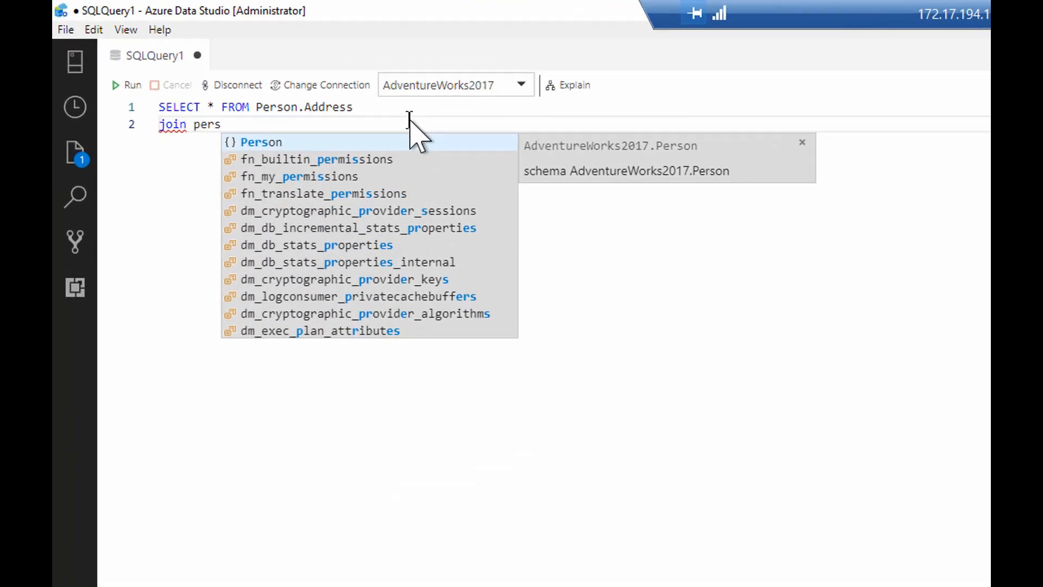
pyautogui.write('Person.')
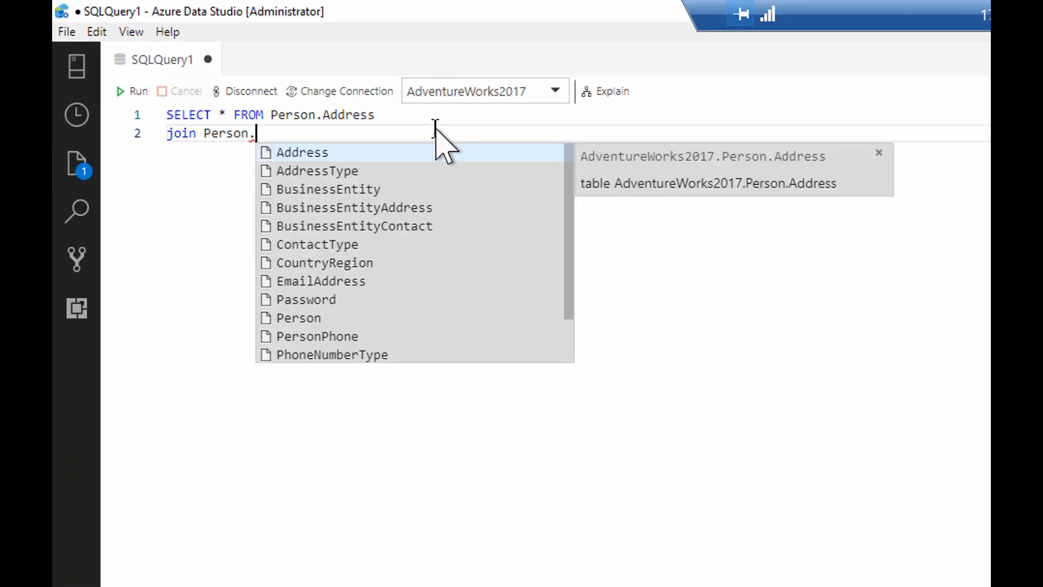
pyautogui.moveTo(362, 180)
pyautogui.write('on')
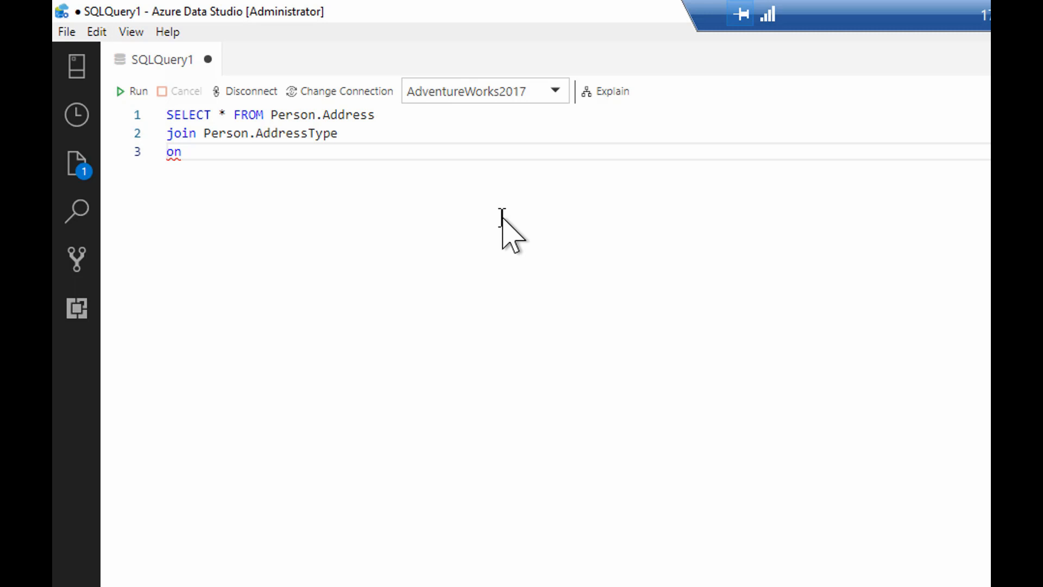
pyautogui.moveTo(436, 133)
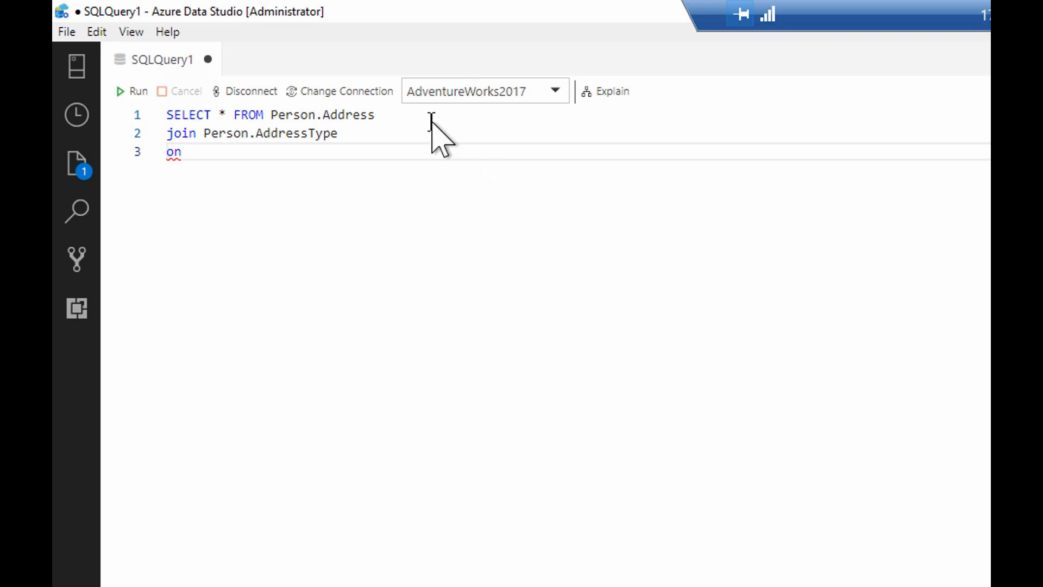
pyautogui.write('as')
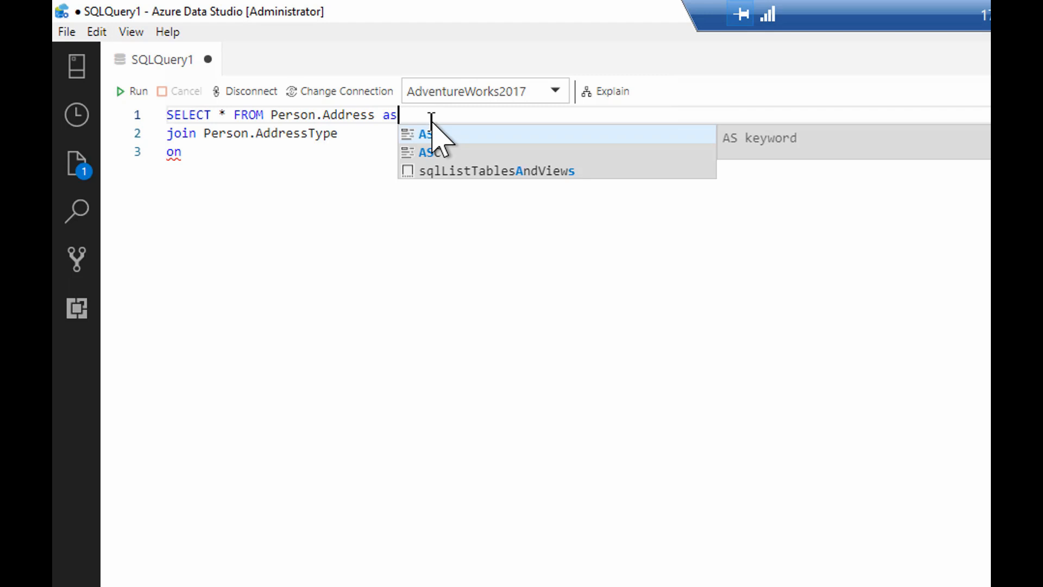
pyautogui.write('a')
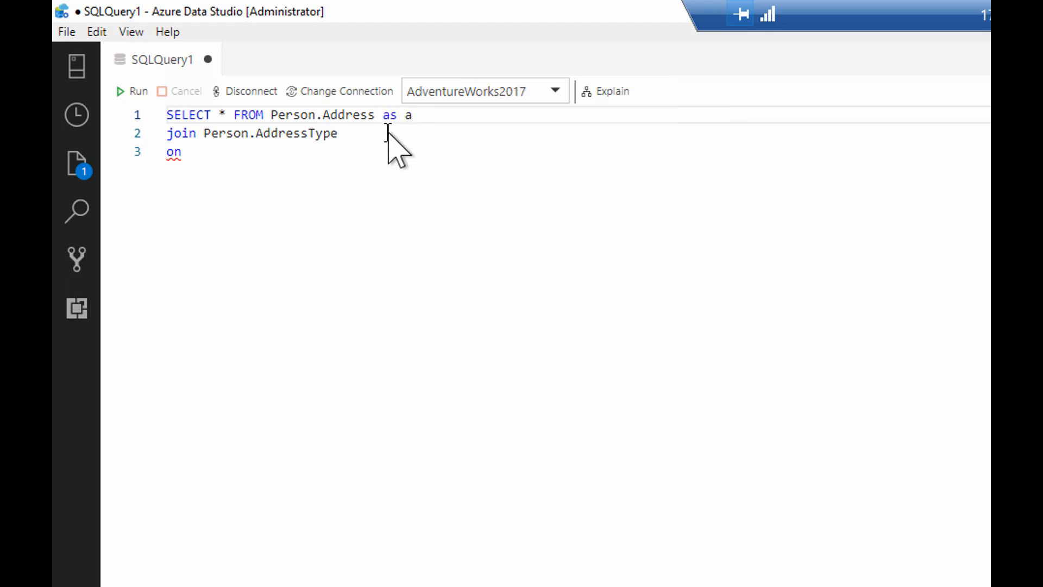
pyautogui.write('as')
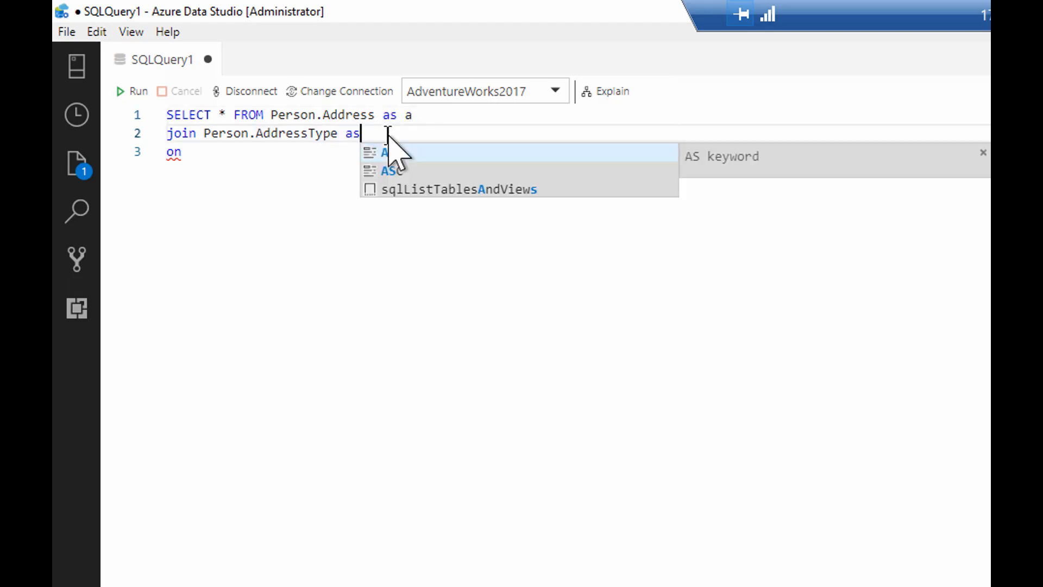
pyautogui.write('t')
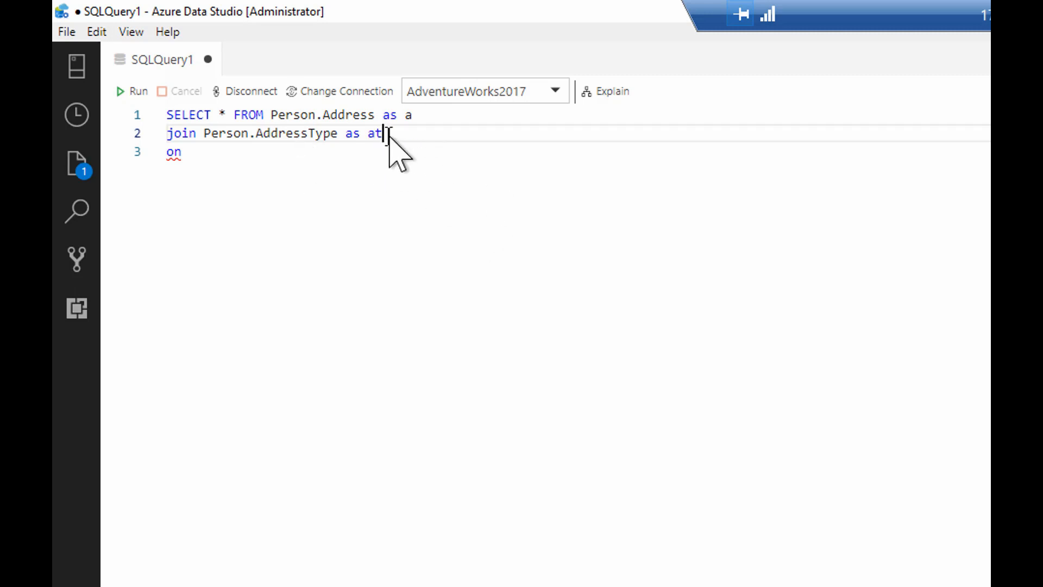
pyautogui.moveTo(439, 143)
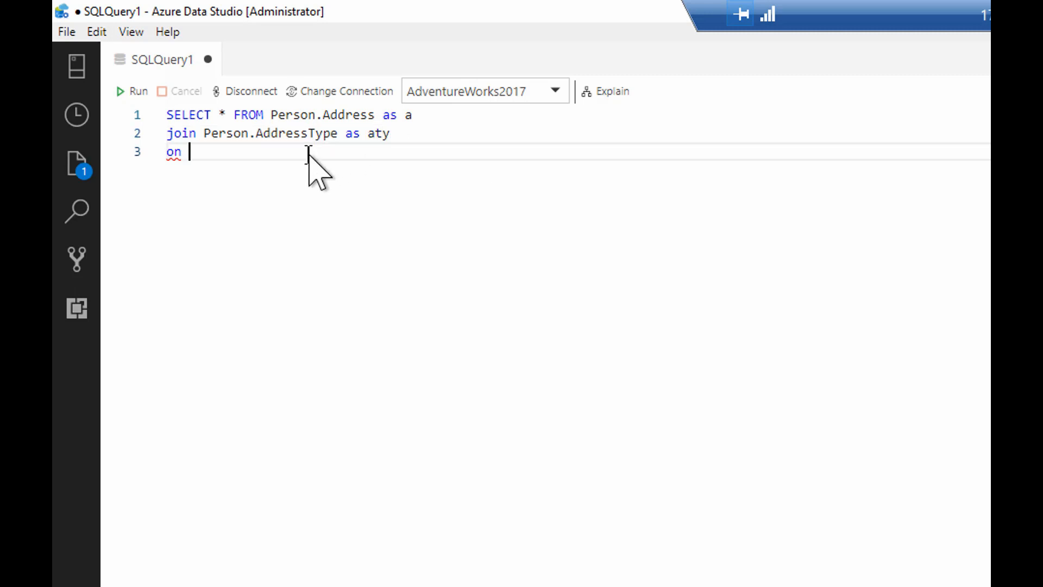
pyautogui.write('a')
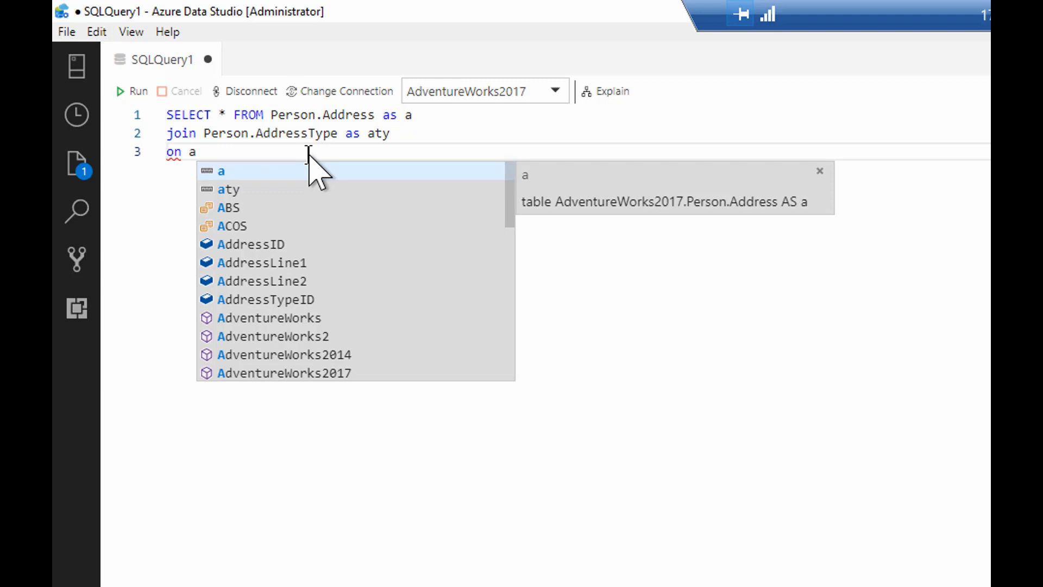
# Step: Type the ON condition 'aty.AddressTypeID = a.', dismissing column suggestions
pyautogui.write('.')
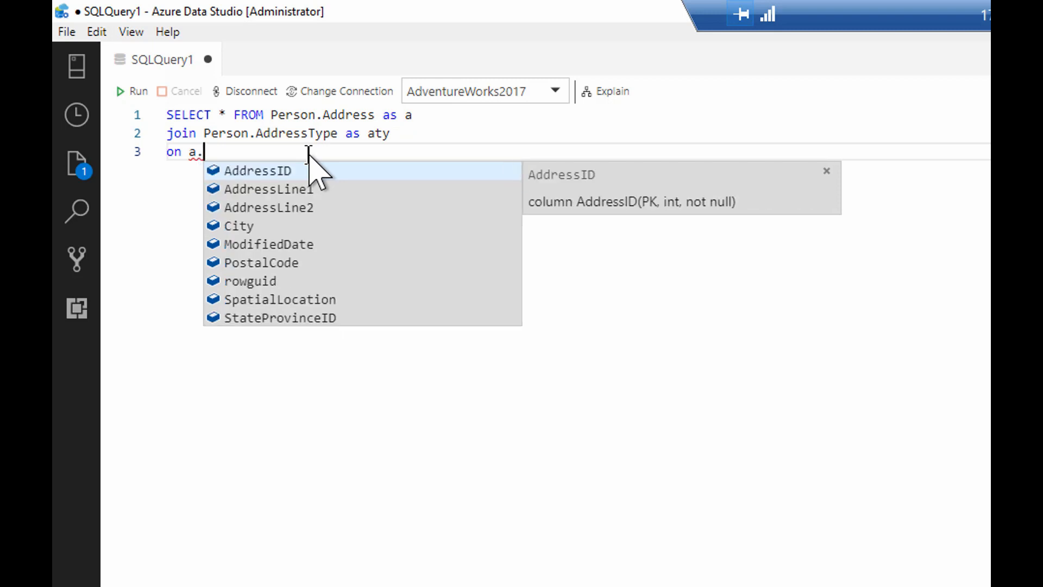
pyautogui.moveTo(335, 325)
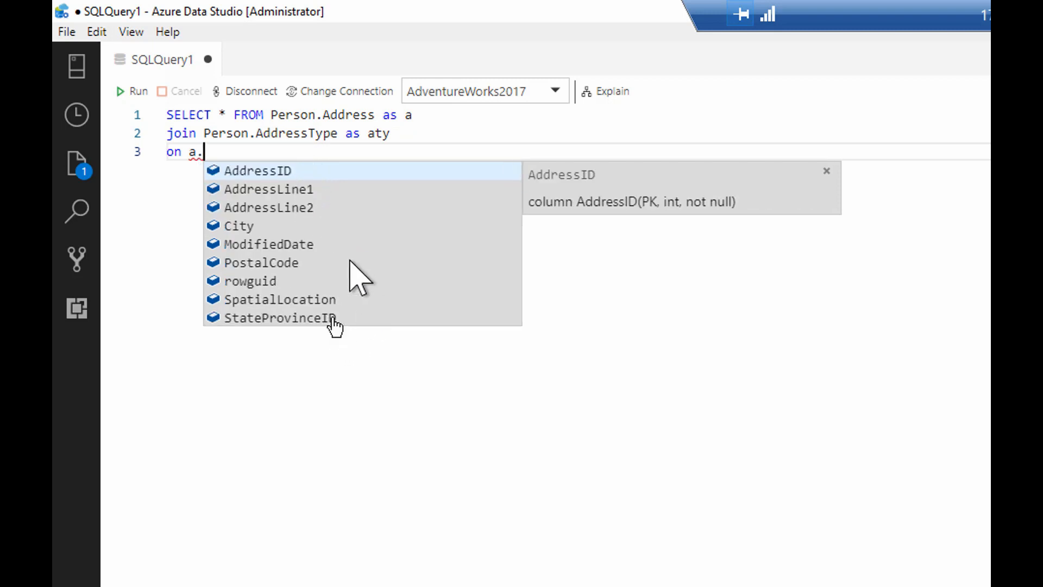
pyautogui.moveTo(342, 300)
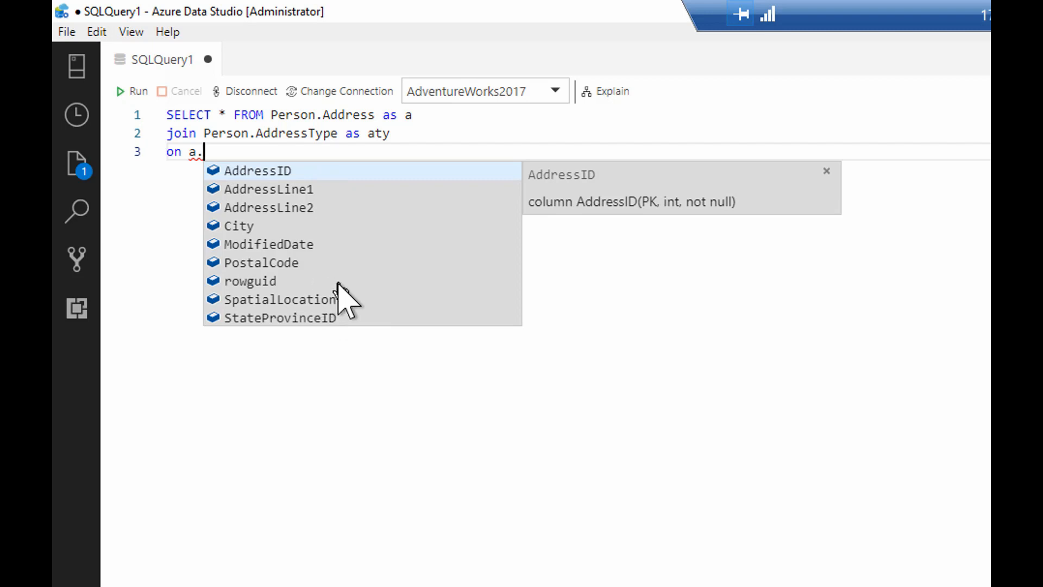
pyautogui.write('a')
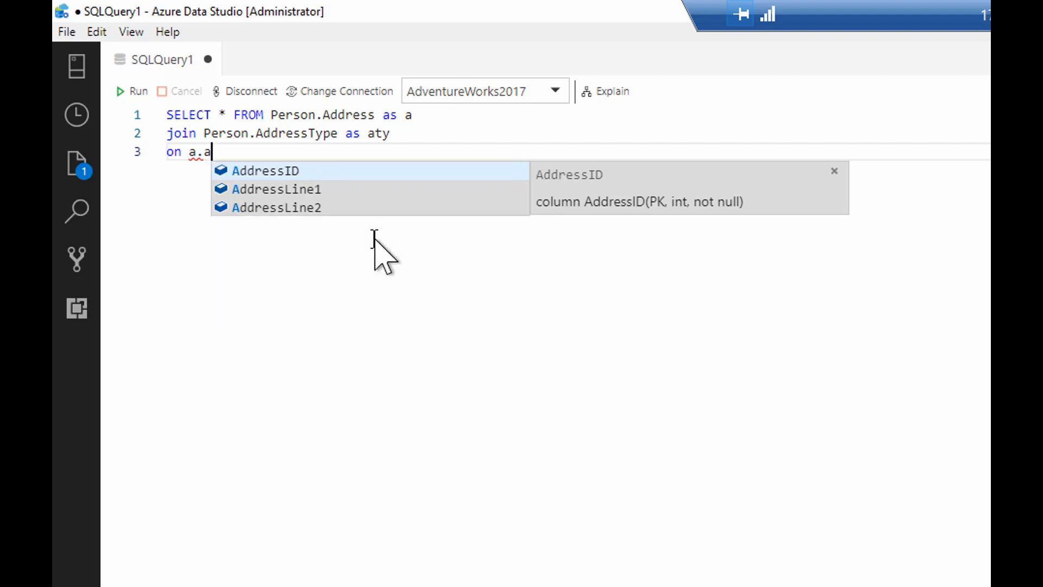
pyautogui.press('Escape')
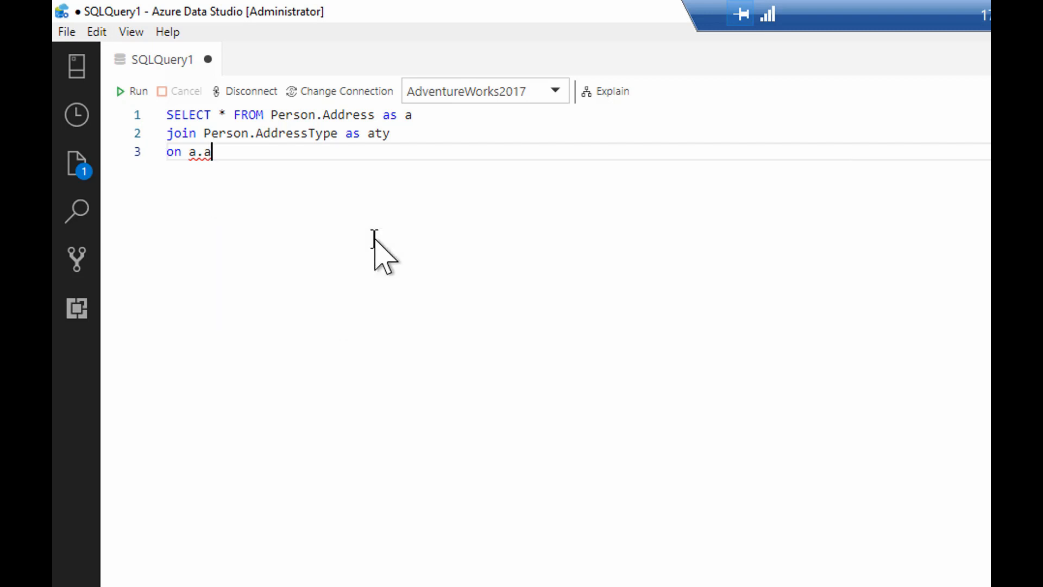
pyautogui.write('at')
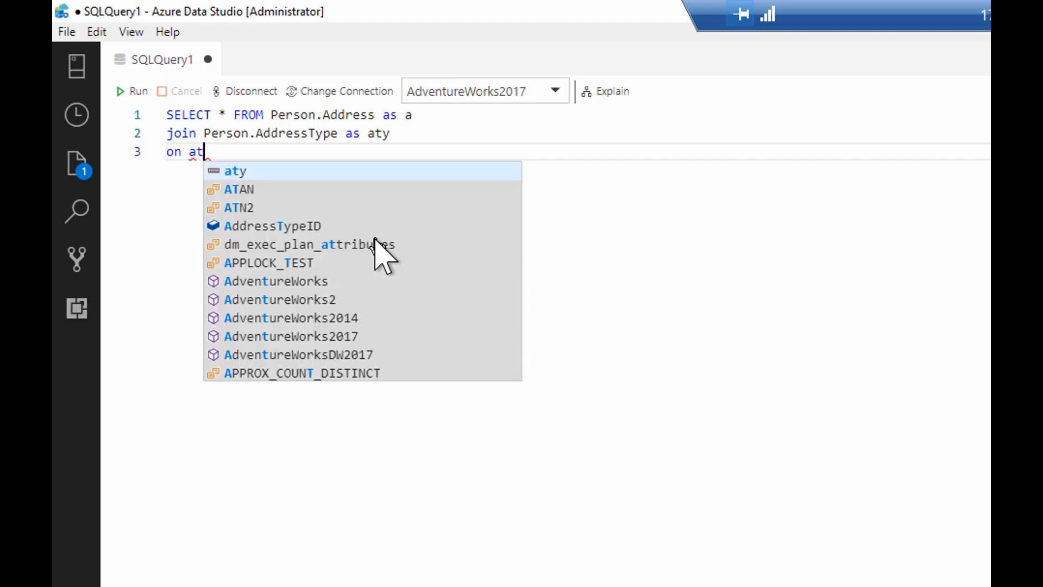
pyautogui.write('y.')
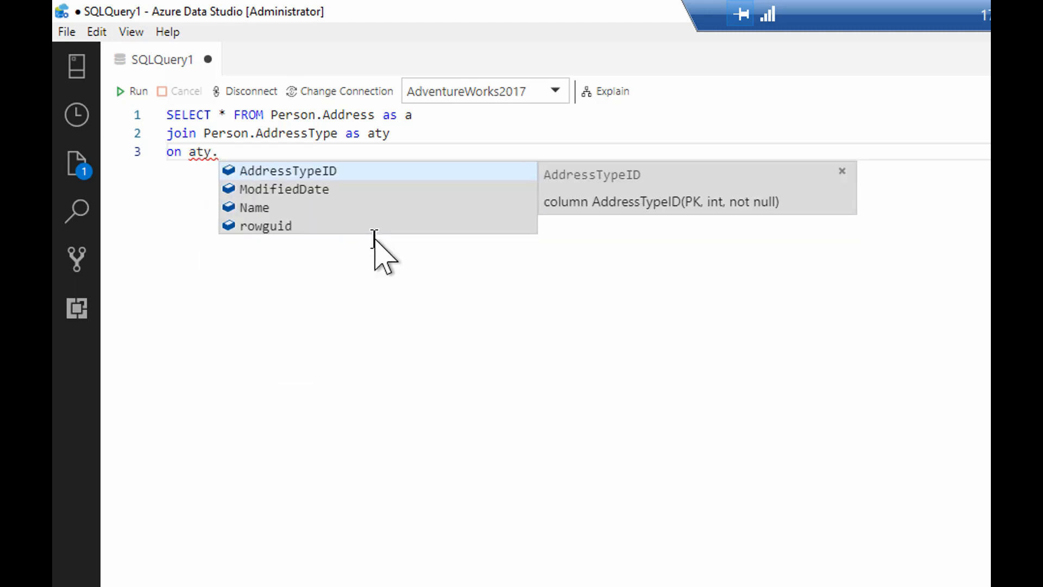
pyautogui.write('AddressTypeID =')
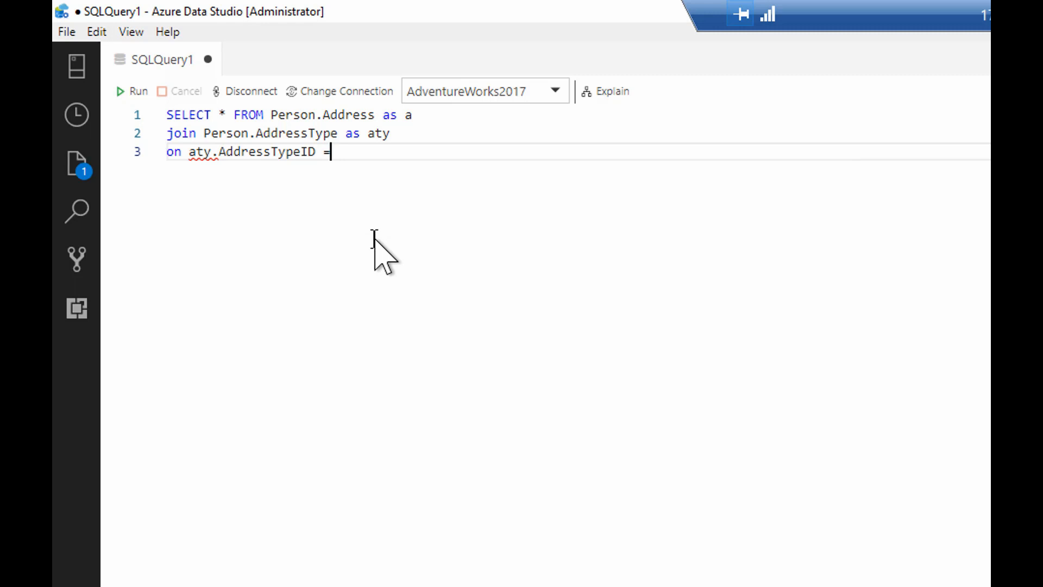
pyautogui.write('a.')
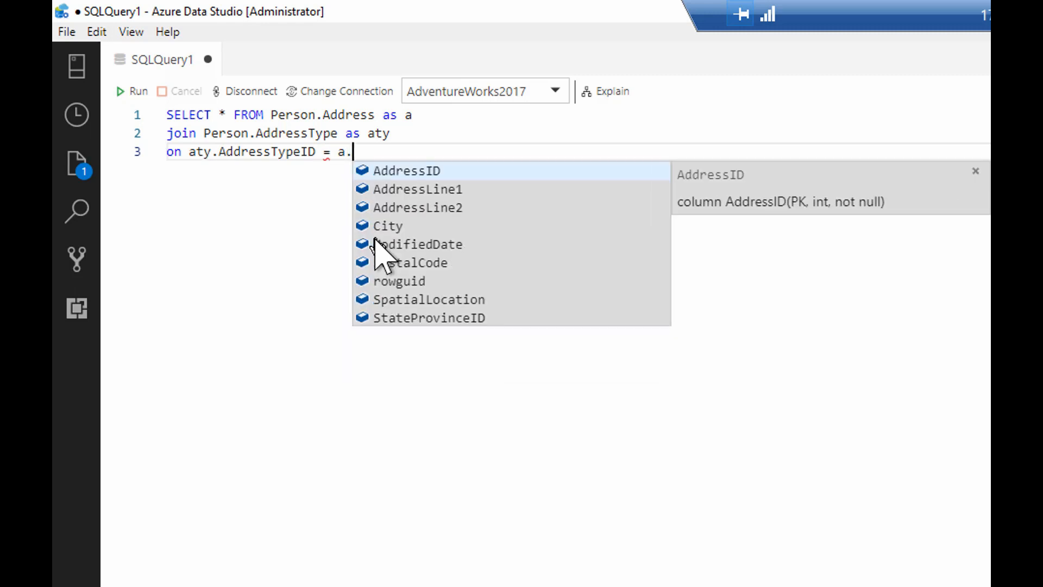
pyautogui.moveTo(396, 452)
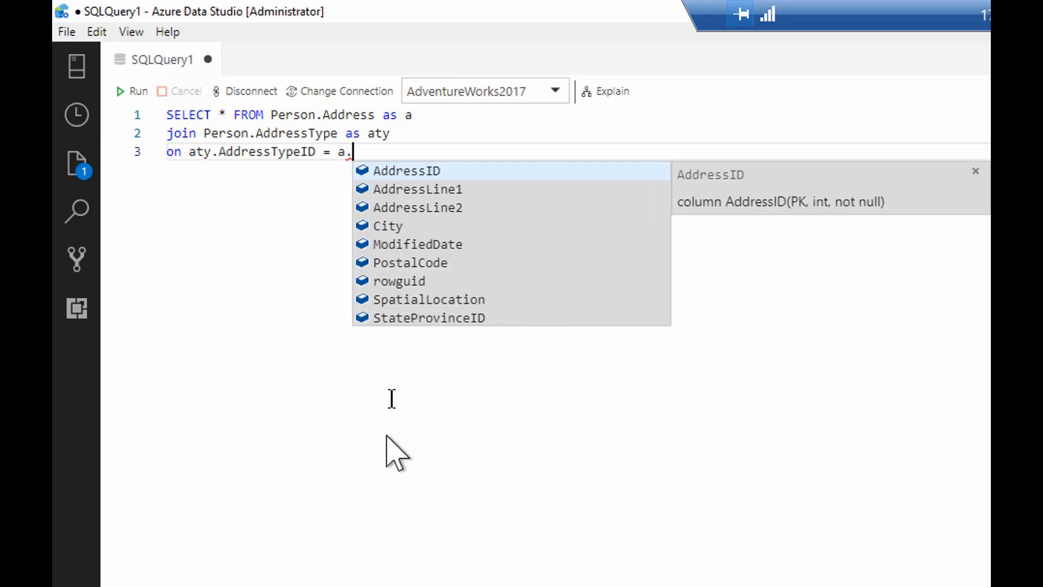
pyautogui.press('Escape')
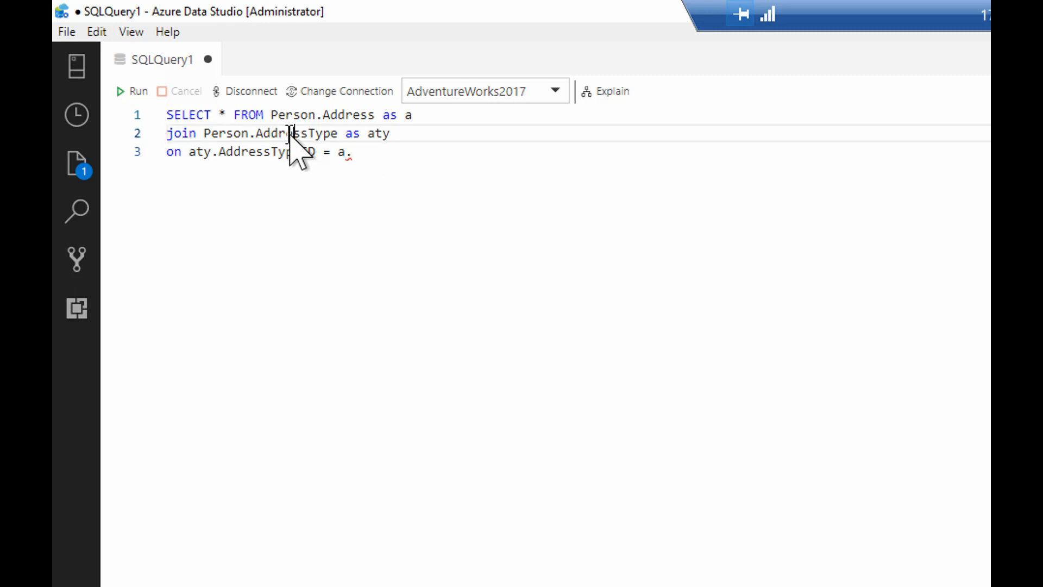
# Step: View the Person.Address table definition from the context menu, then close it
pyautogui.rightClick(289, 133)
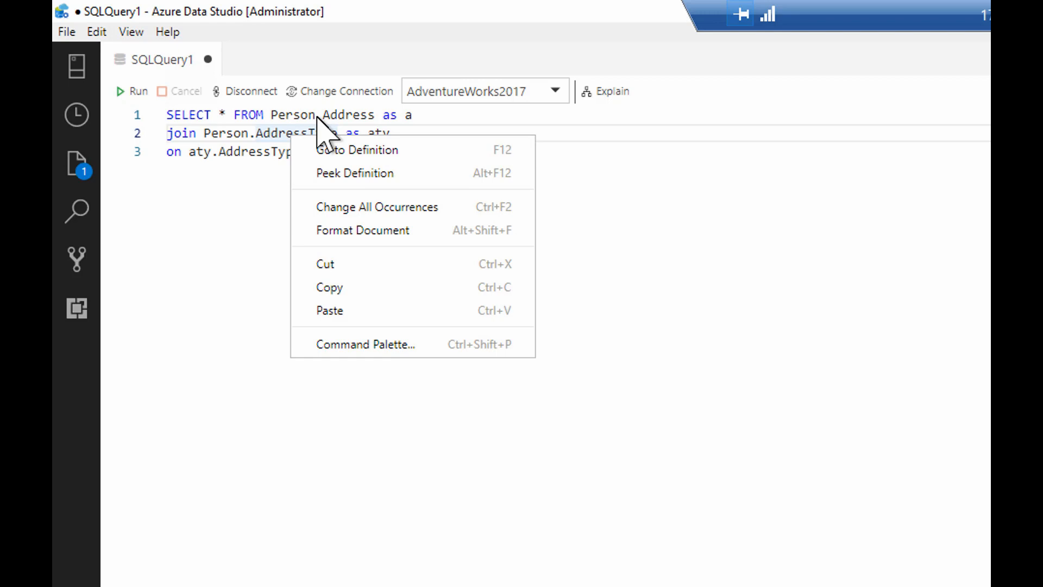
pyautogui.click(346, 115)
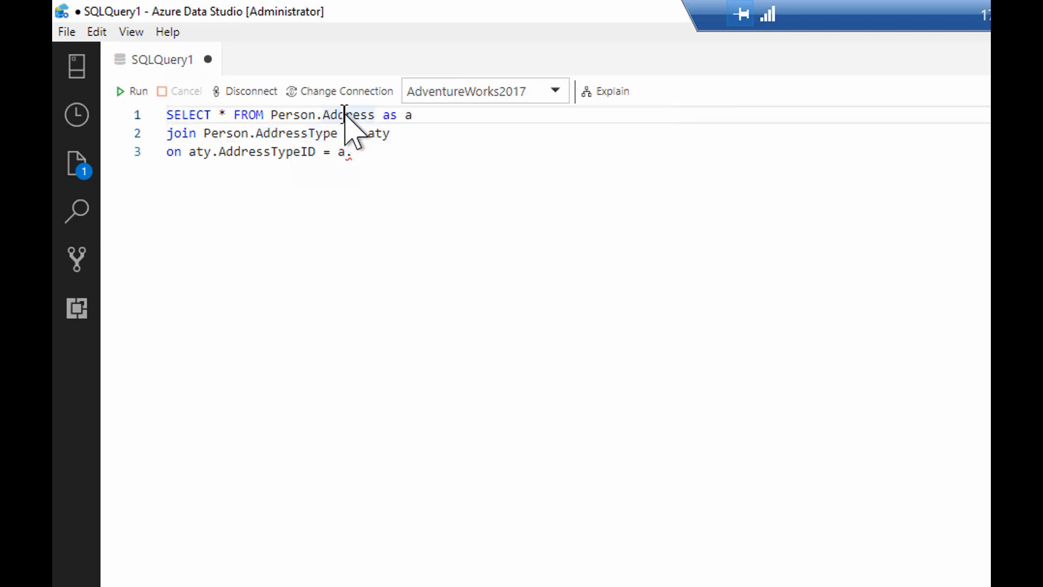
pyautogui.rightClick(343, 114)
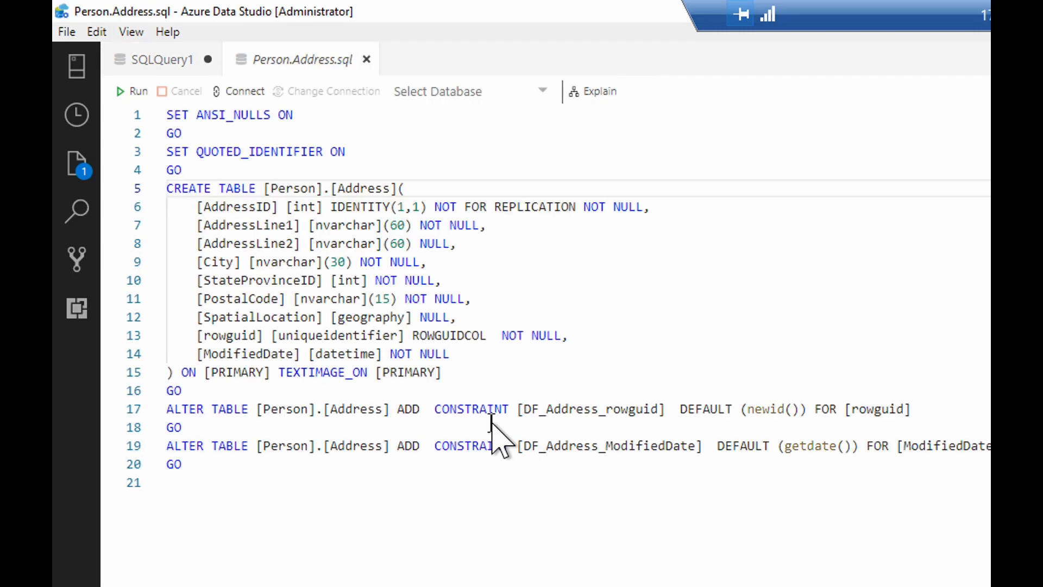
pyautogui.moveTo(491, 569)
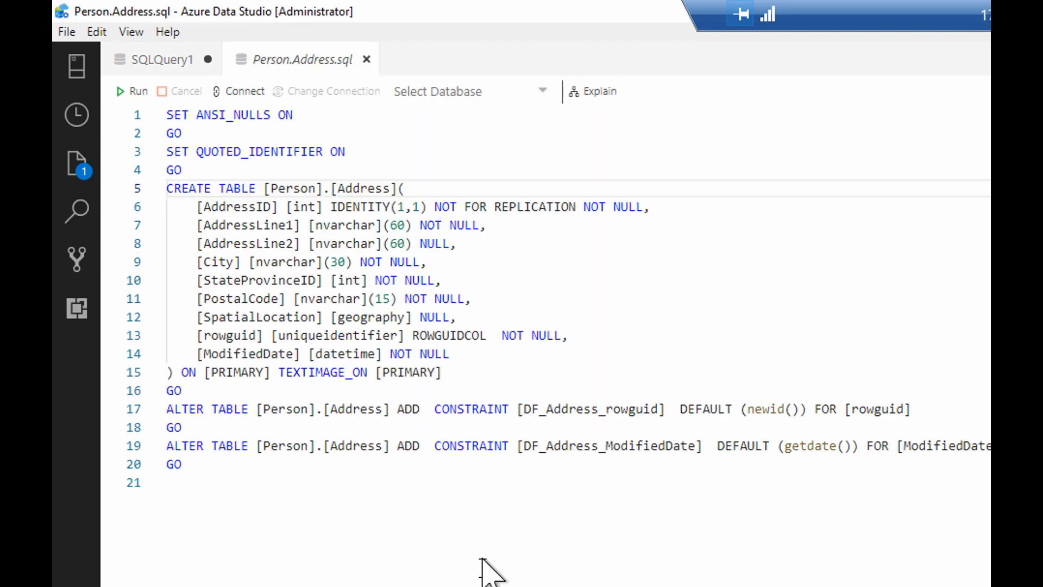
pyautogui.moveTo(349, 359)
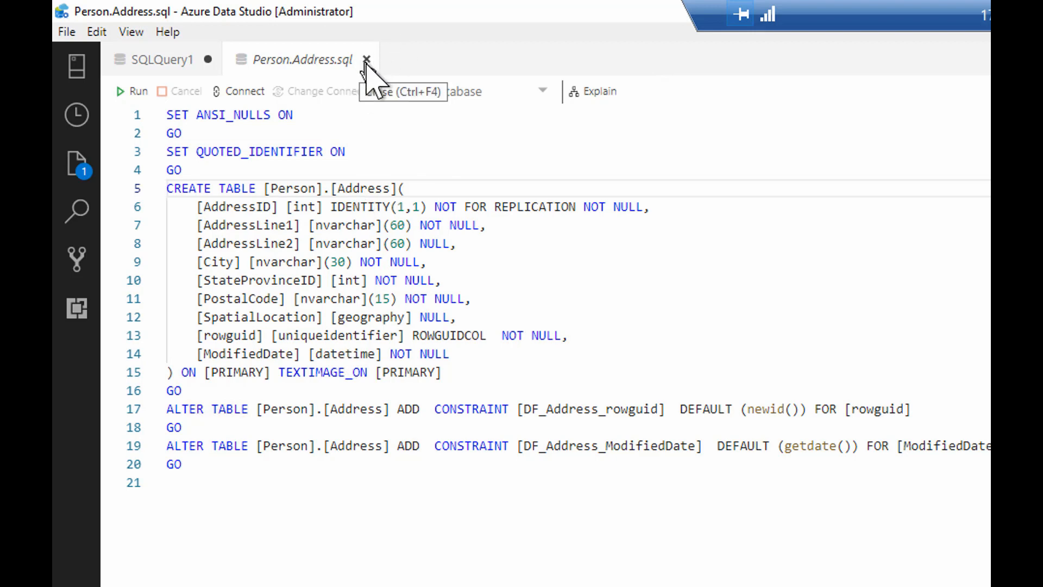
pyautogui.click(365, 60)
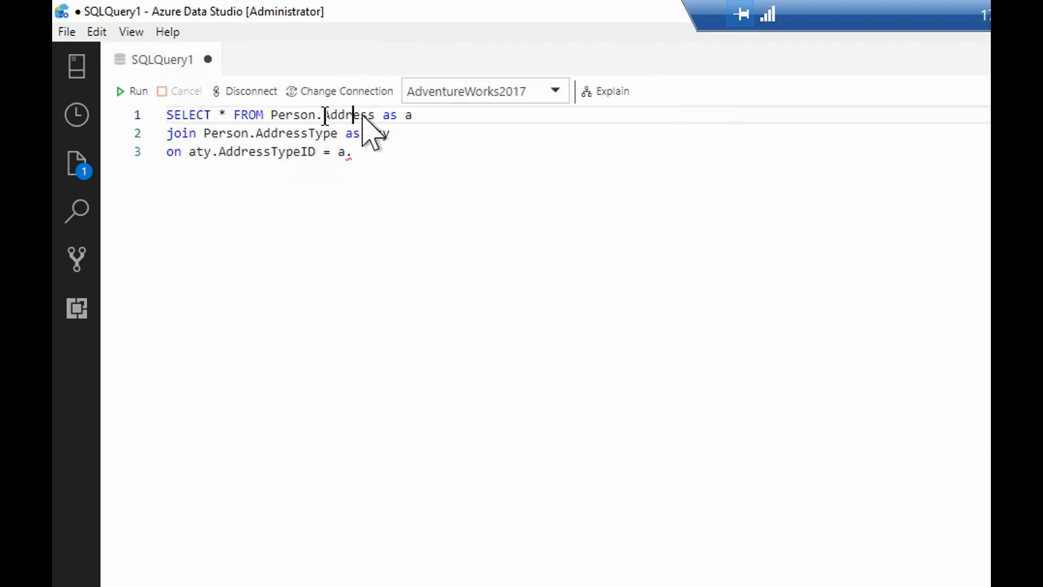
pyautogui.rightClick(359, 120)
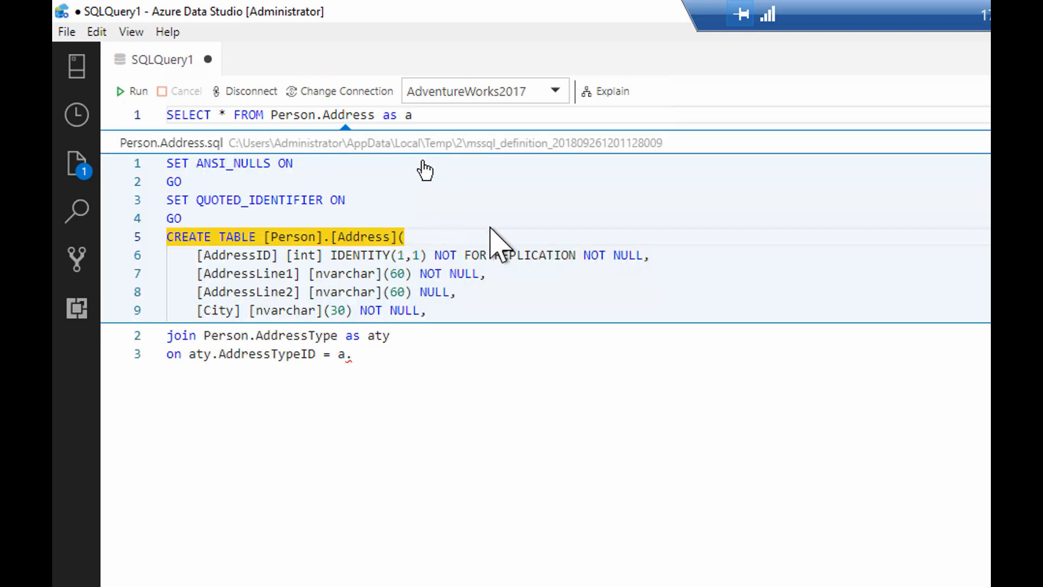
pyautogui.scroll(-3)
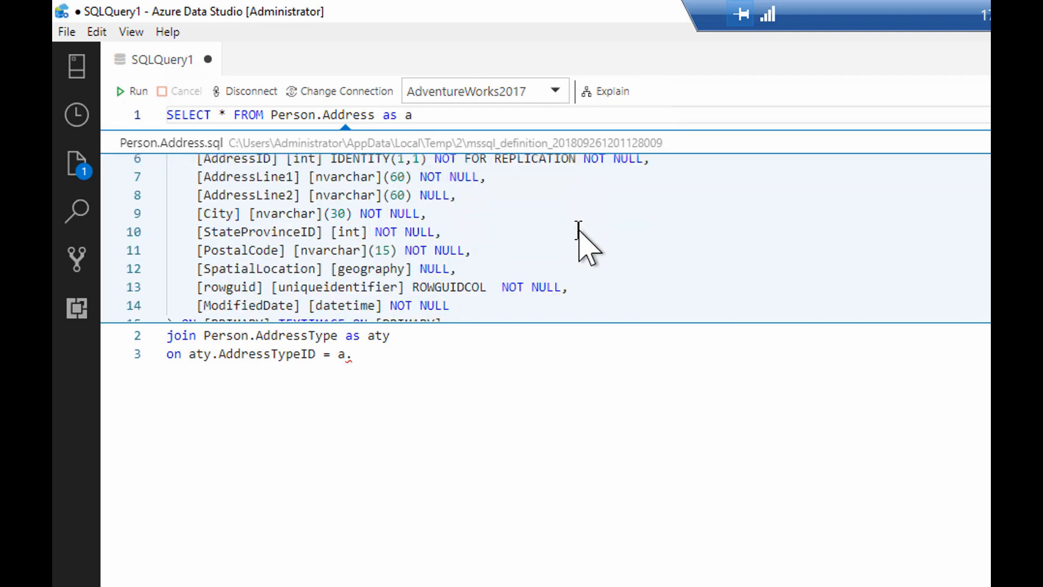
pyautogui.scroll(-3)
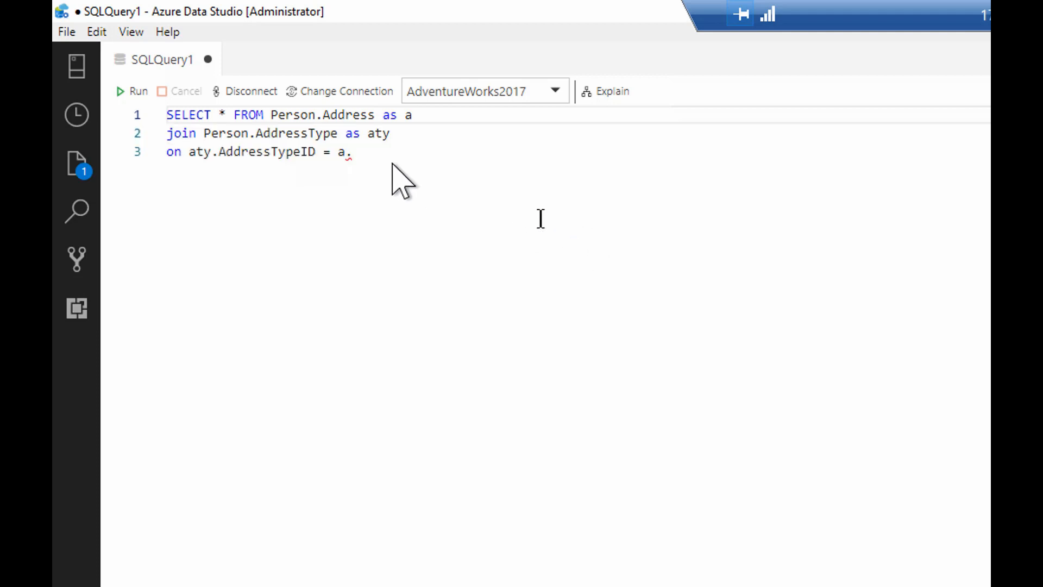
pyautogui.moveTo(456, 147)
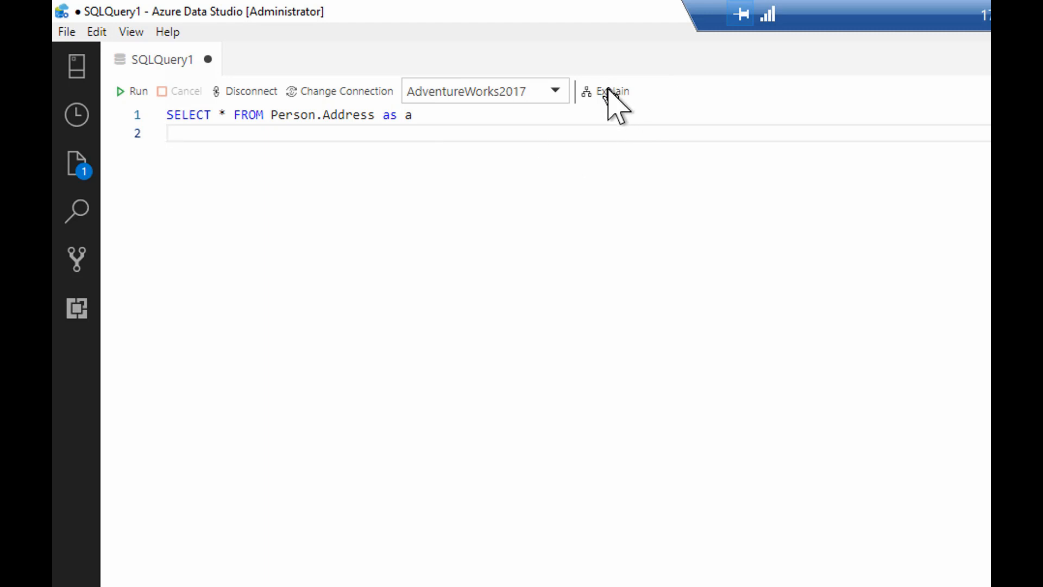
# Step: Delete the join lines and show the estimated plan's Clustered Index Scan for Person.Address
pyautogui.scroll(-3)
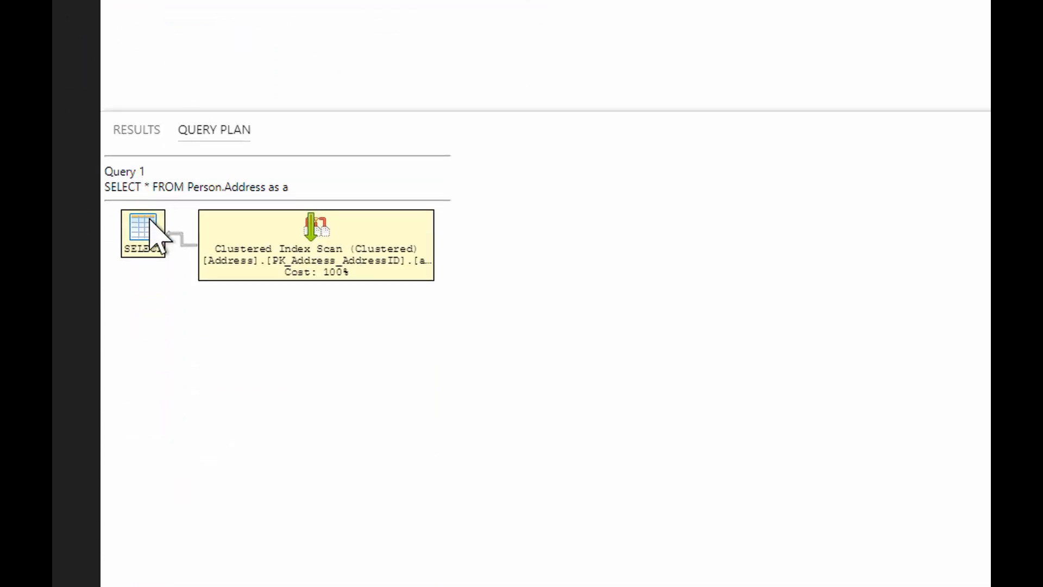
pyautogui.moveTo(142, 233)
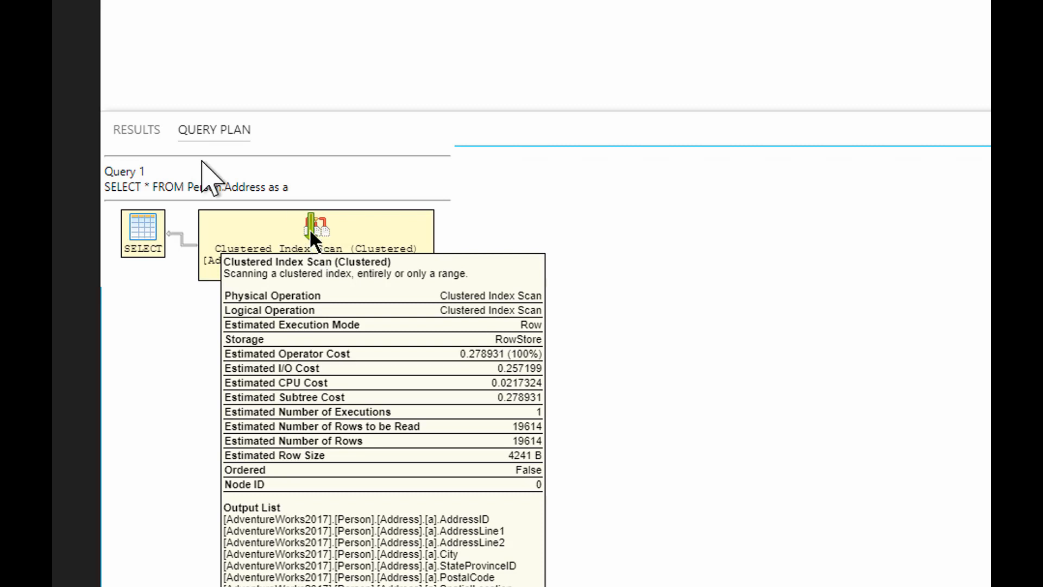
pyautogui.click(137, 130)
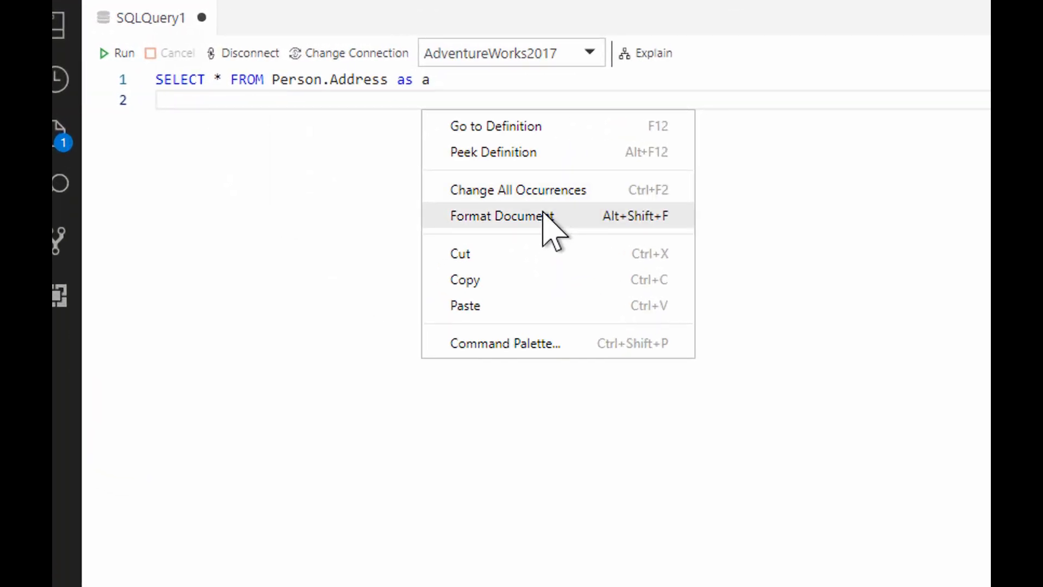
# Step: Auto-format the Person.Address query and reopen the editor context menu
pyautogui.click(501, 216)
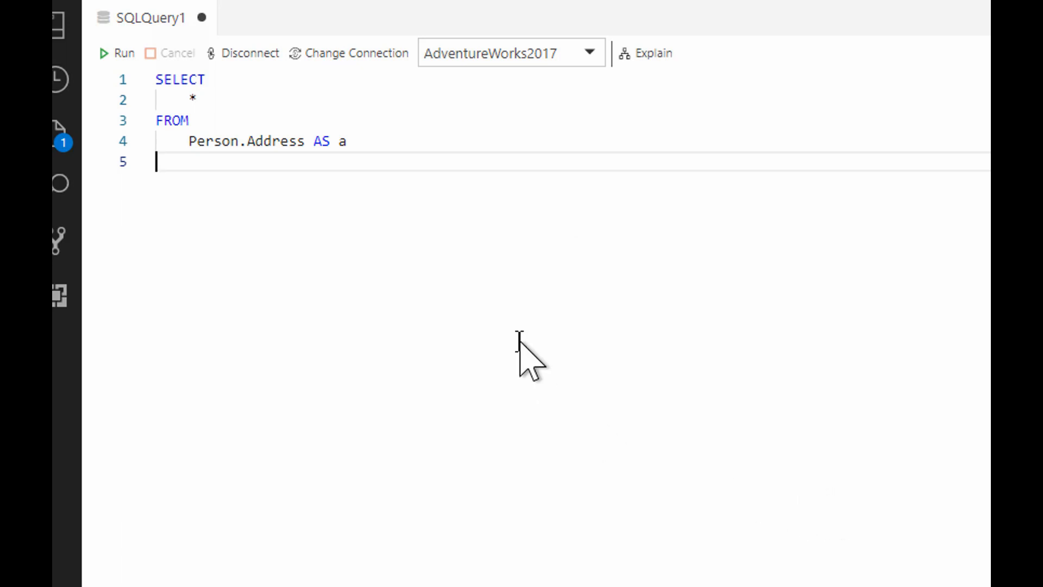
pyautogui.moveTo(525, 312)
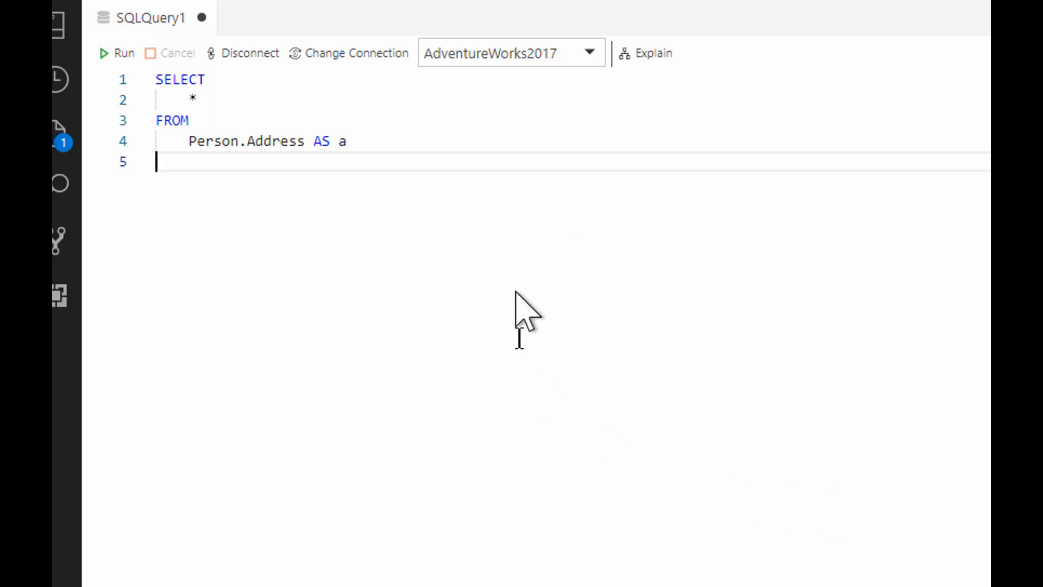
pyautogui.moveTo(426, 226)
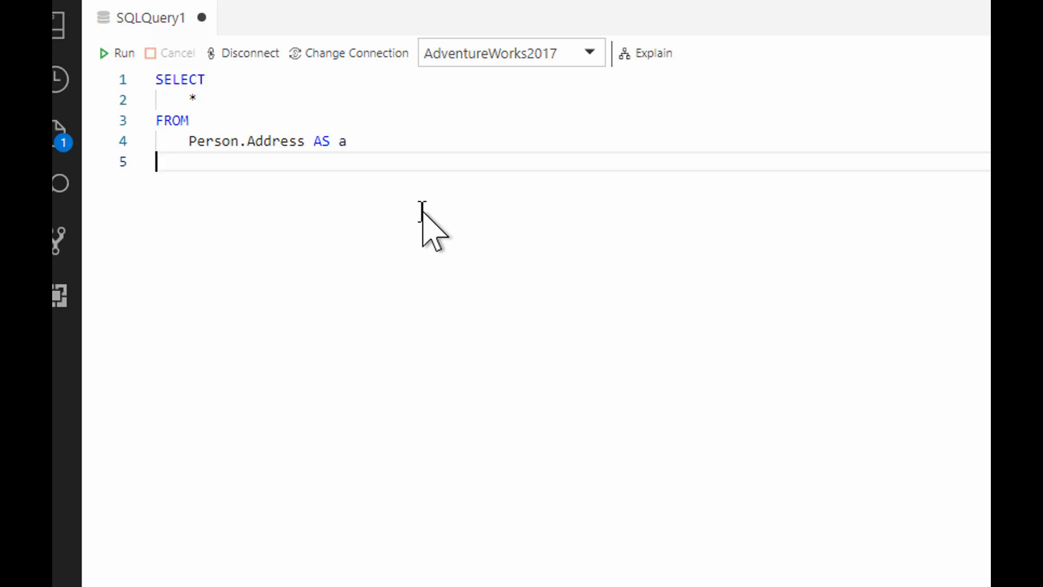
pyautogui.moveTo(432, 207)
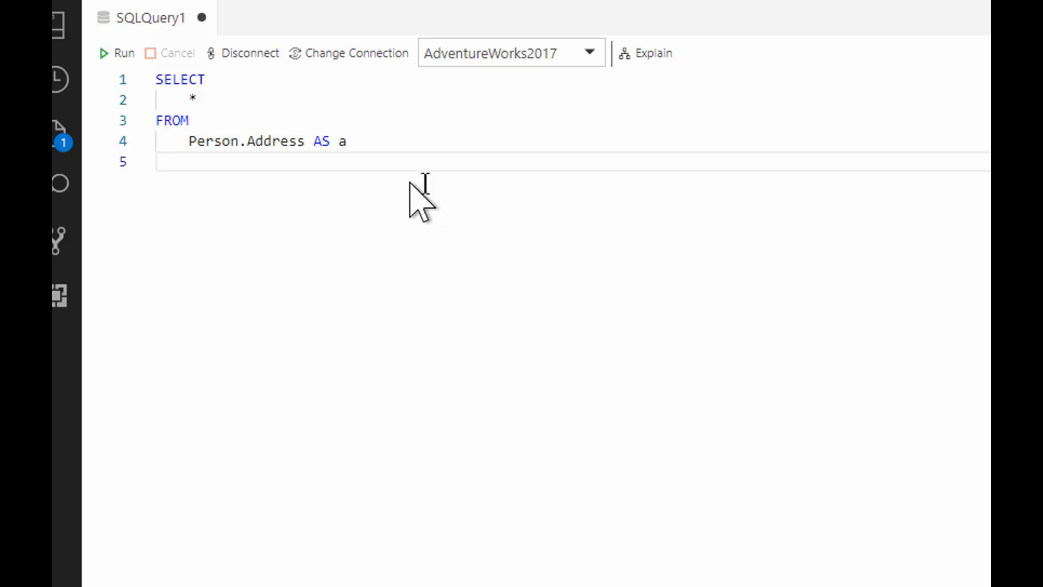
pyautogui.moveTo(233, 166)
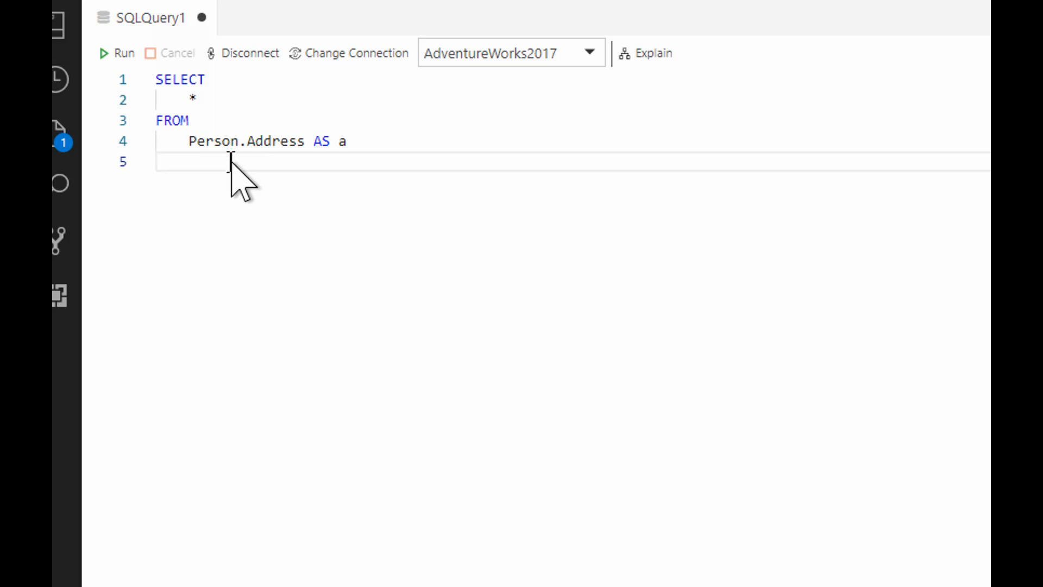
pyautogui.moveTo(406, 429)
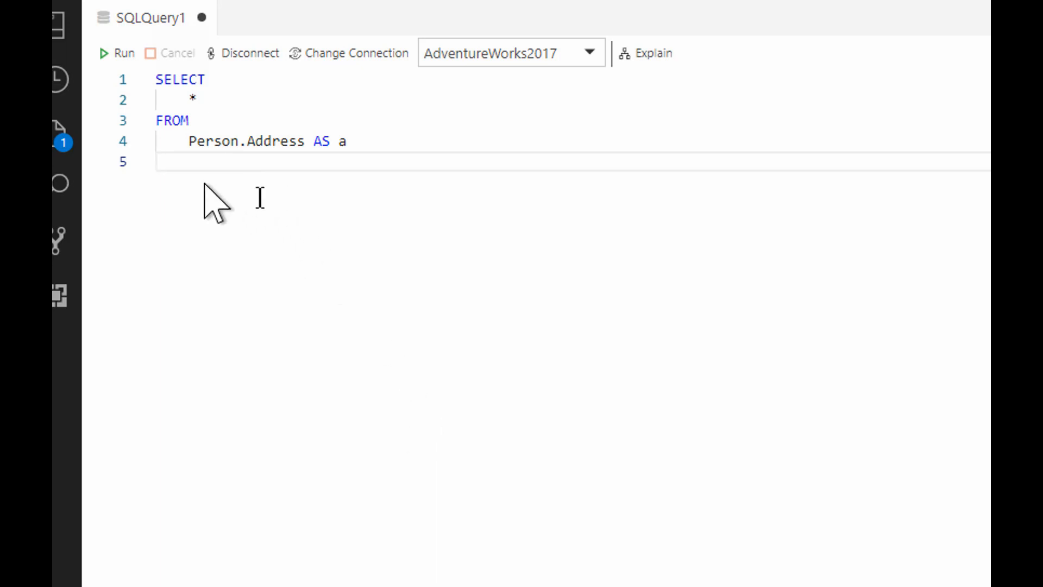
pyautogui.rightClick(196, 166)
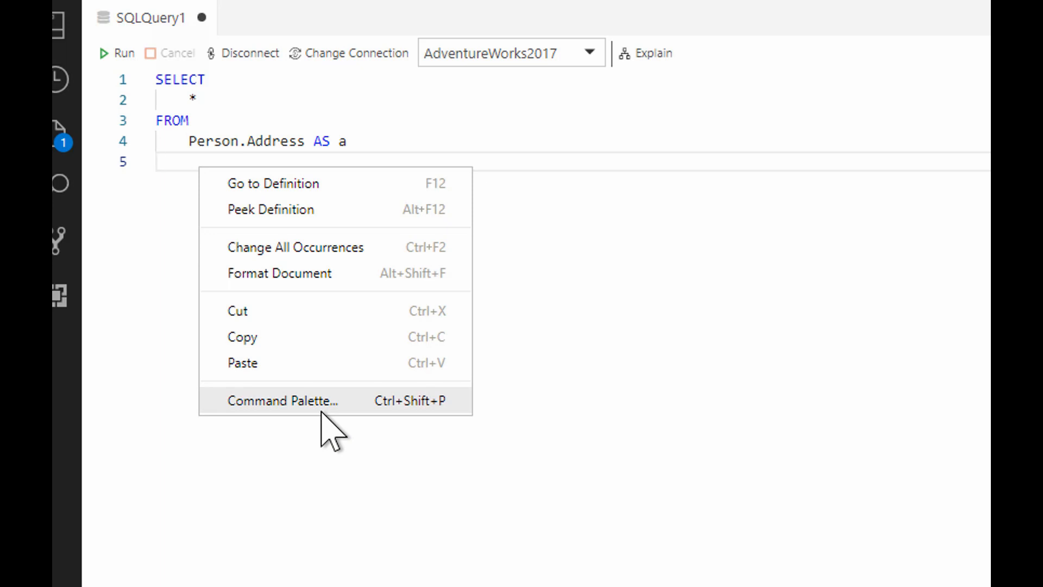
pyautogui.click(282, 400)
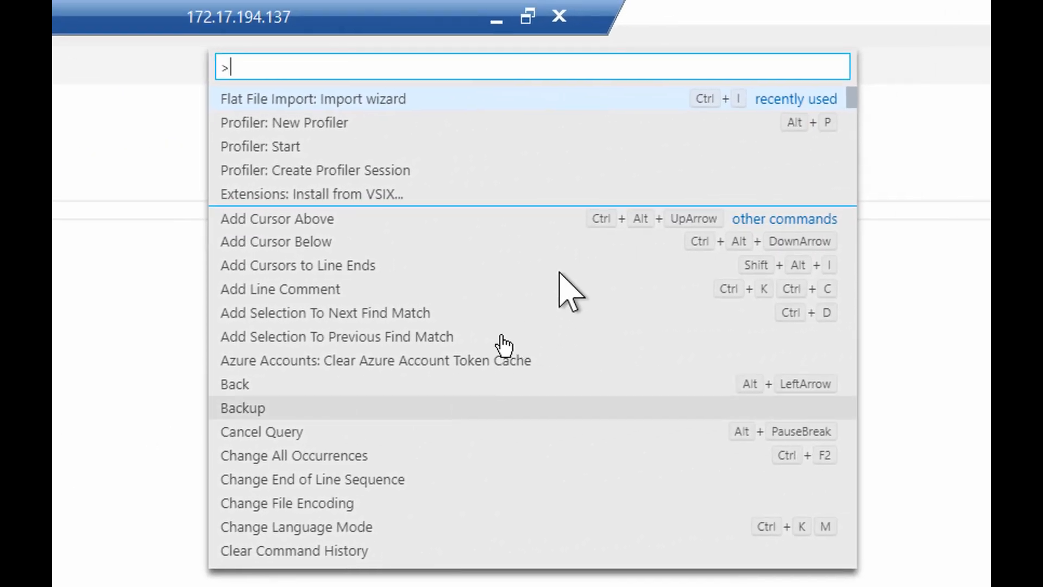
pyautogui.moveTo(425, 143)
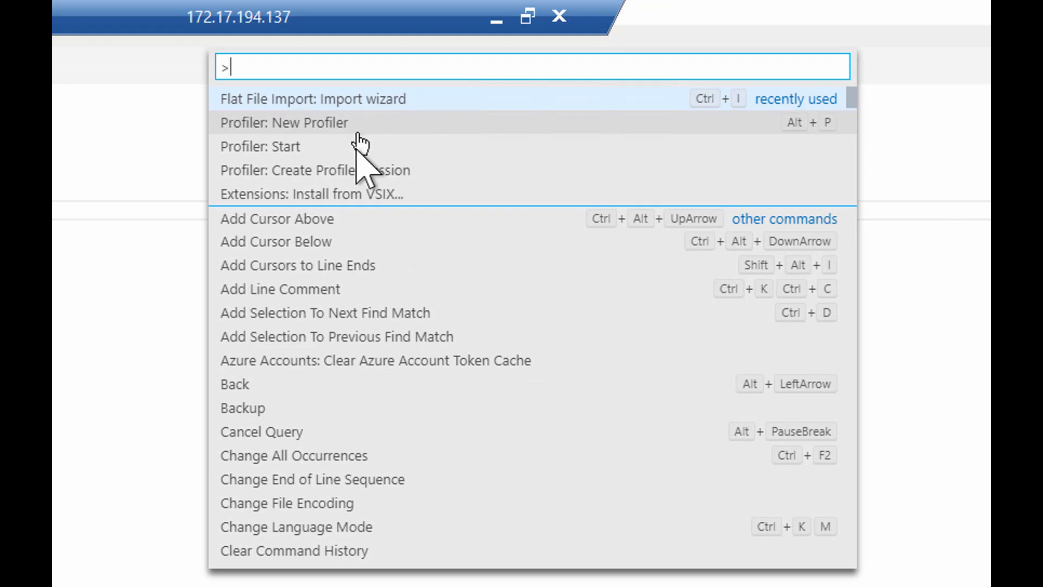
pyautogui.moveTo(479, 279)
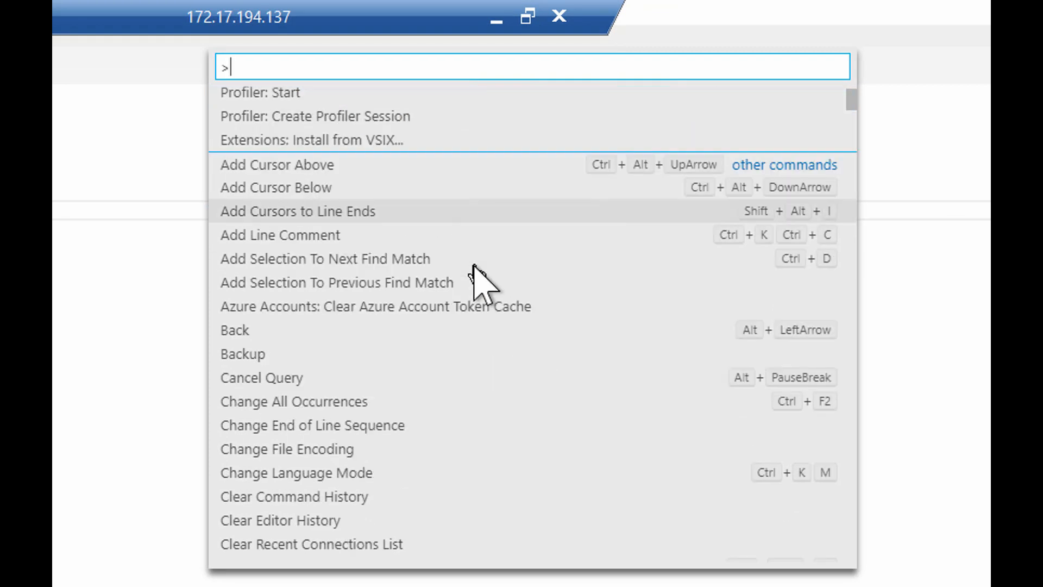
pyautogui.scroll(-3)
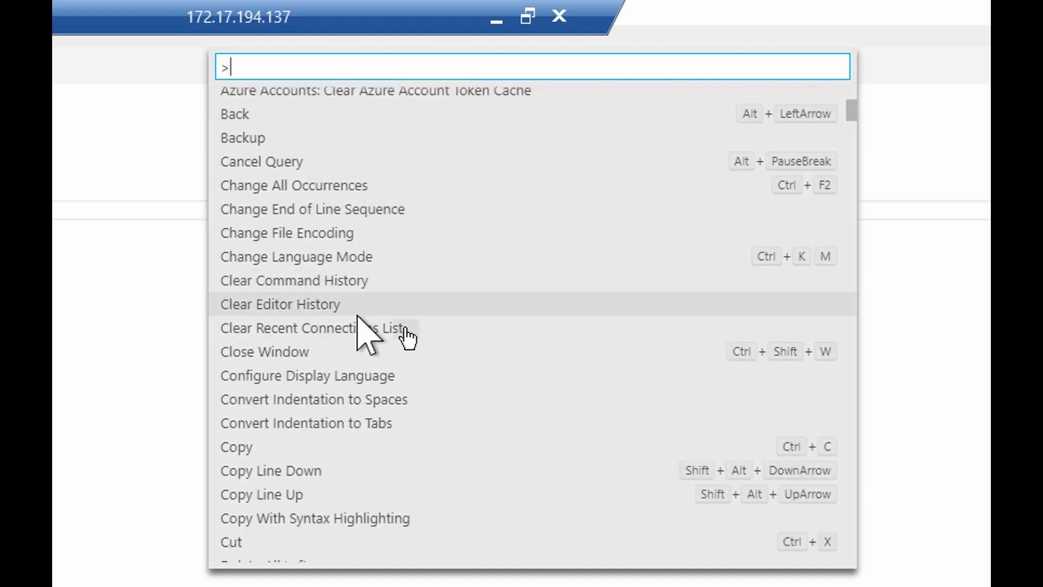
pyautogui.moveTo(449, 479)
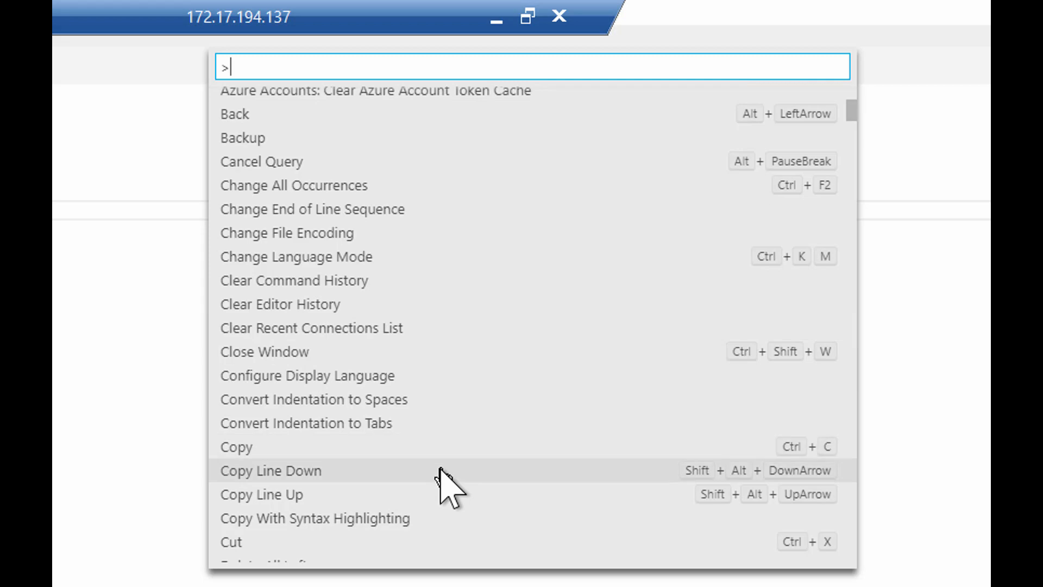
pyautogui.scroll(-3)
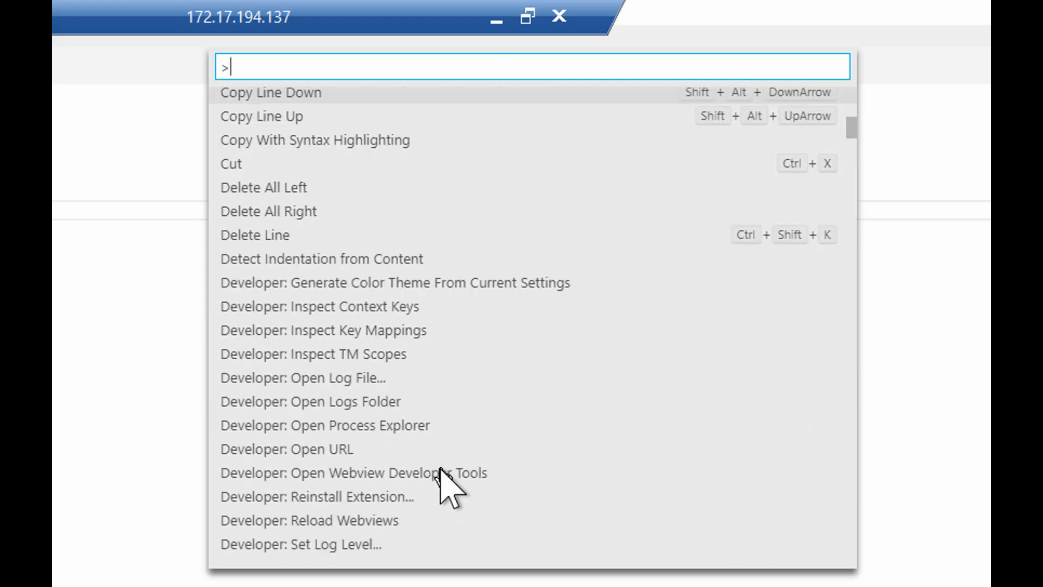
pyautogui.scroll(-3)
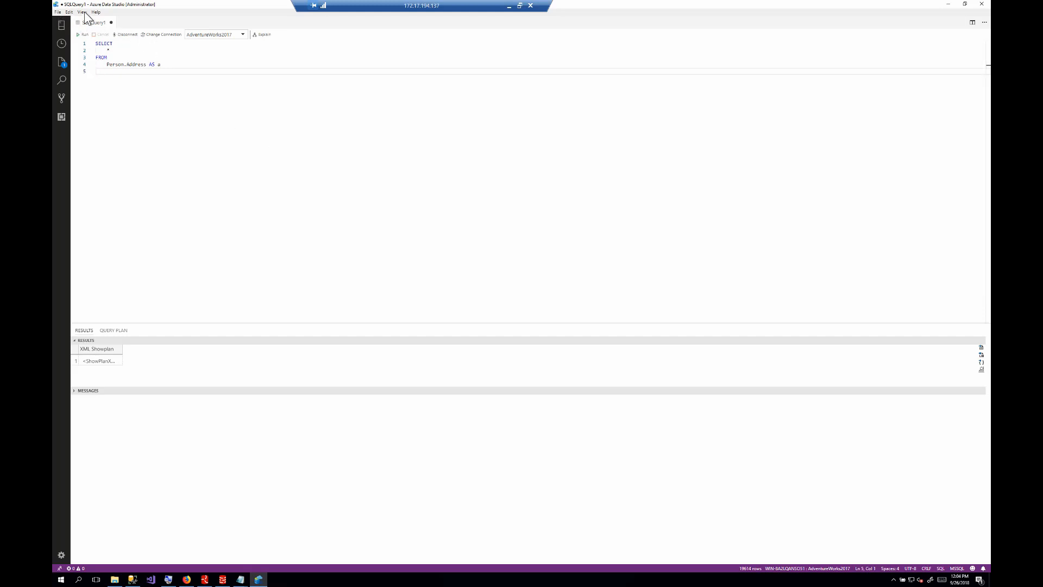
pyautogui.click(81, 12)
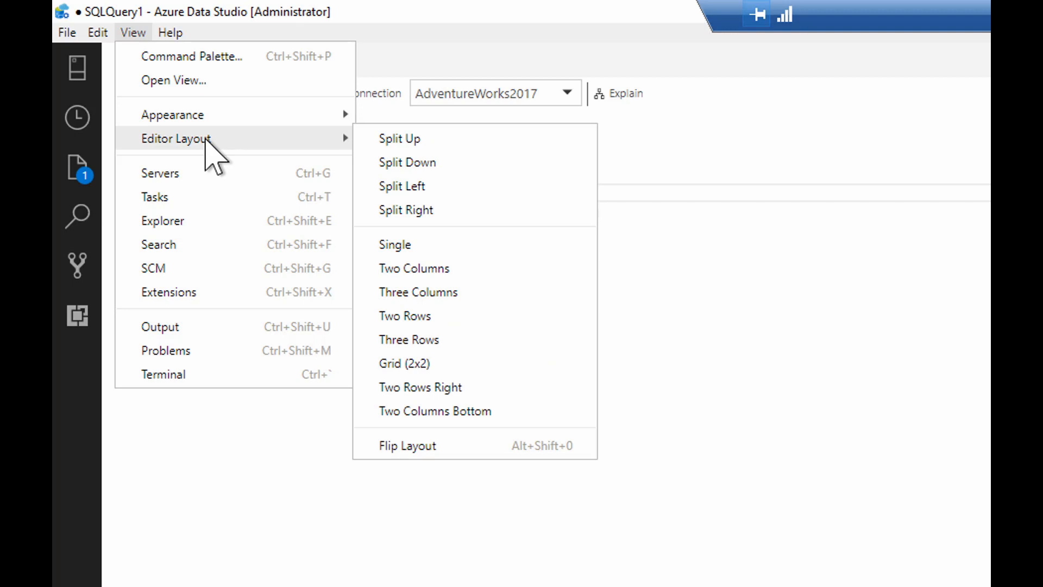
pyautogui.moveTo(300, 163)
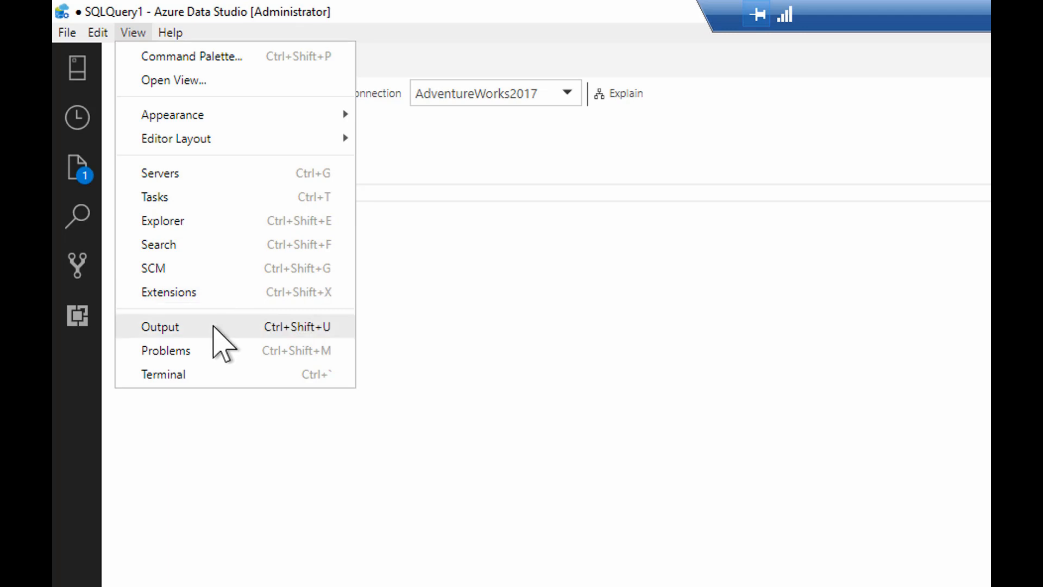
pyautogui.moveTo(246, 350)
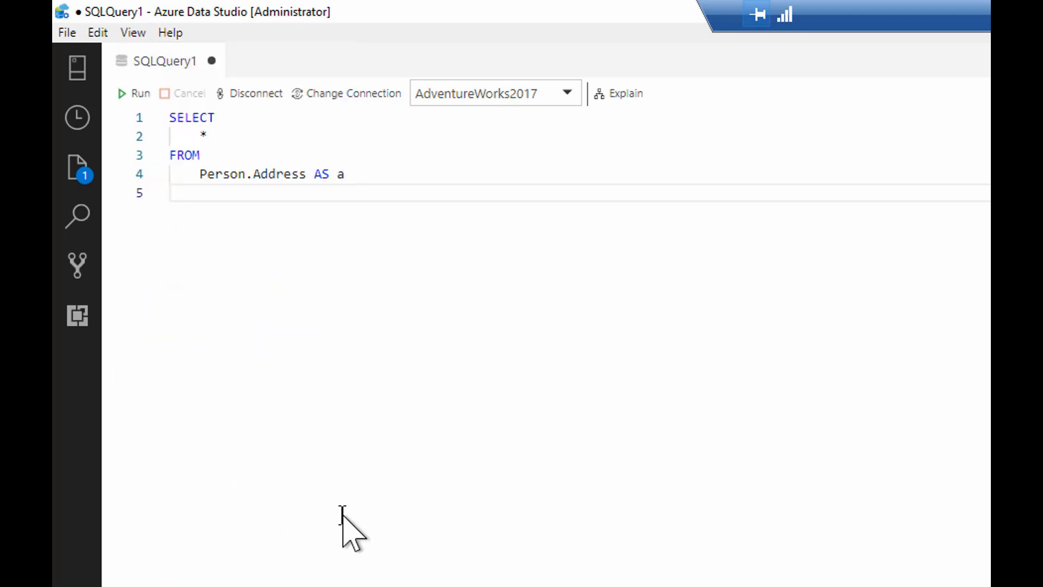
pyautogui.moveTo(376, 349)
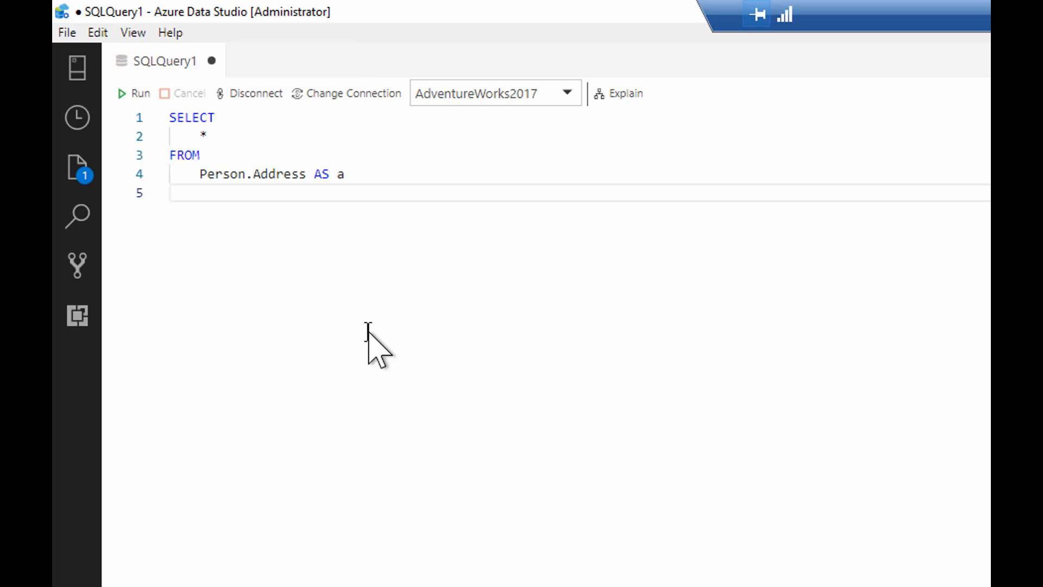
pyautogui.moveTo(374, 339)
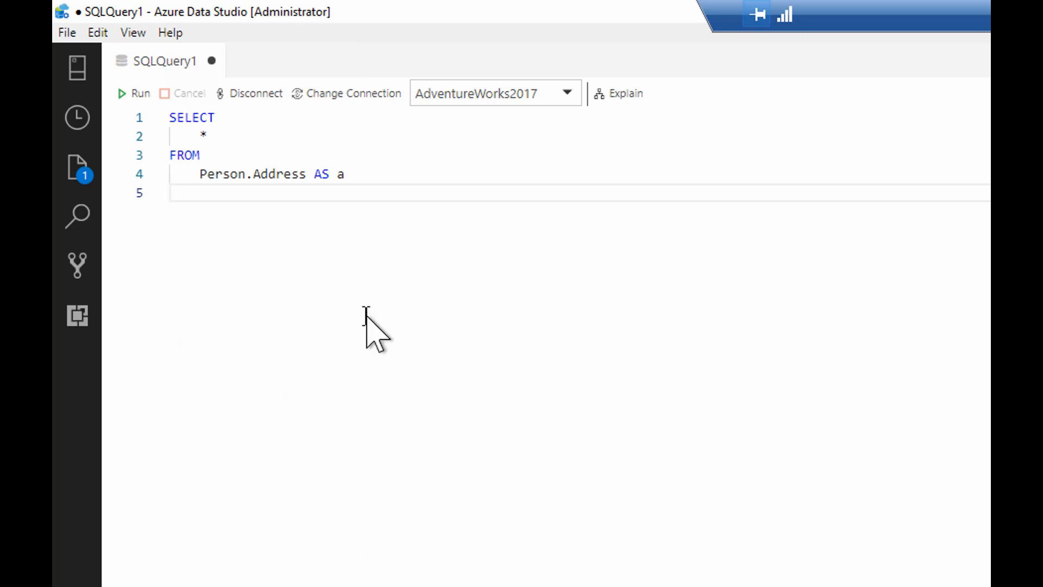
pyautogui.moveTo(405, 276)
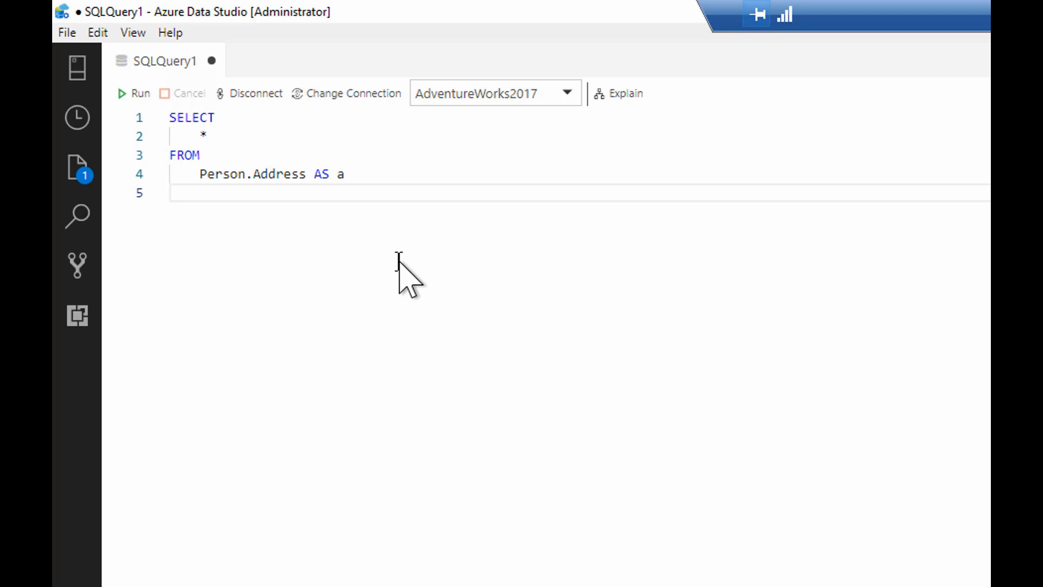
pyautogui.click(173, 193)
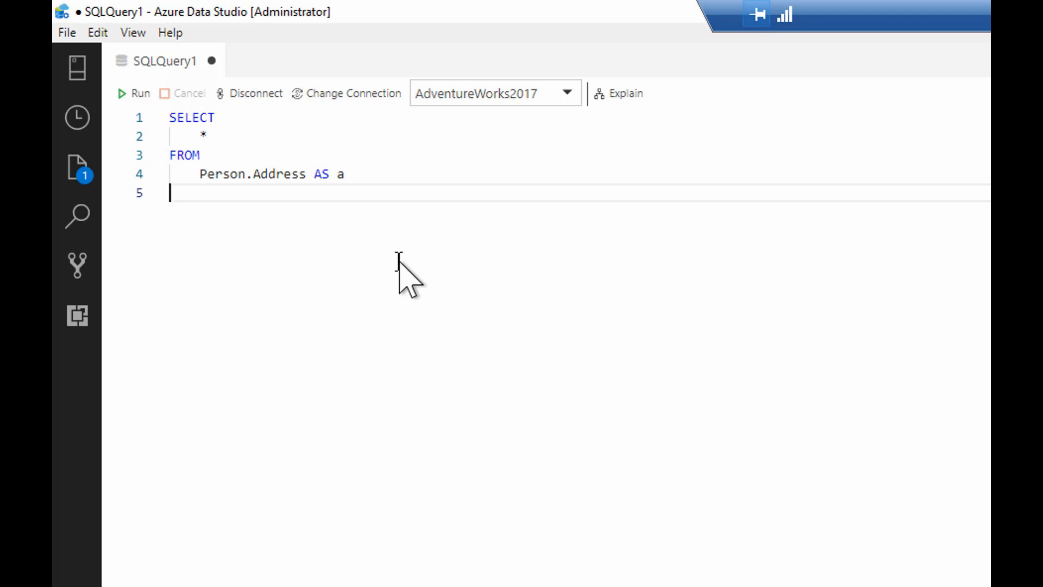